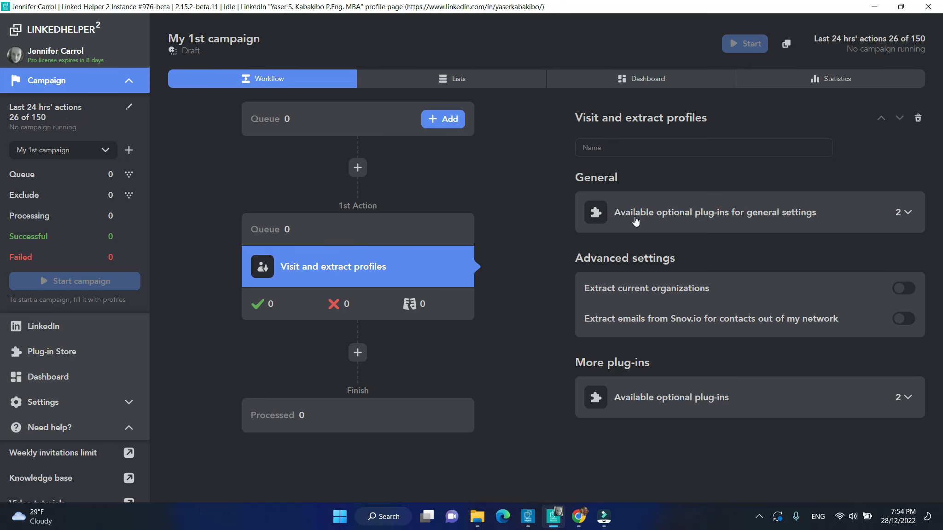
mouse_move(123, 155)
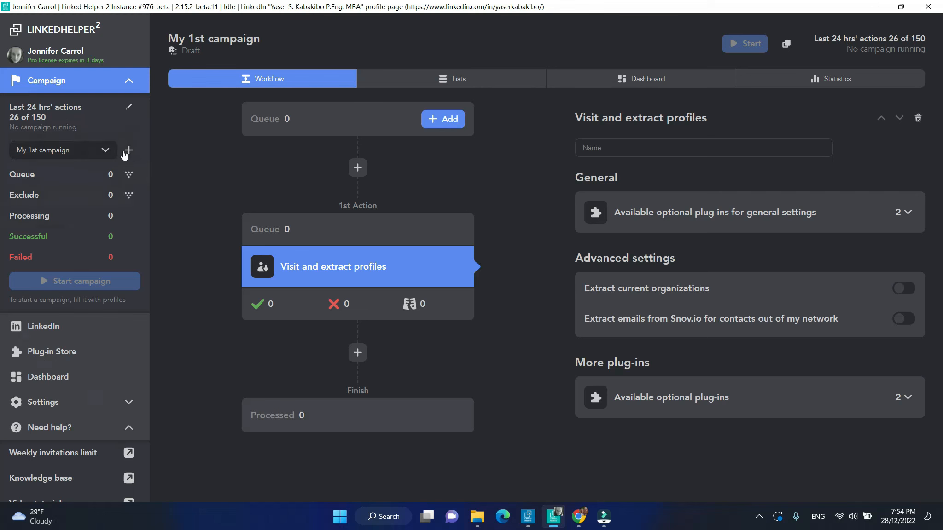
Create Campaign #6 from the Empty campaign template
click(128, 150)
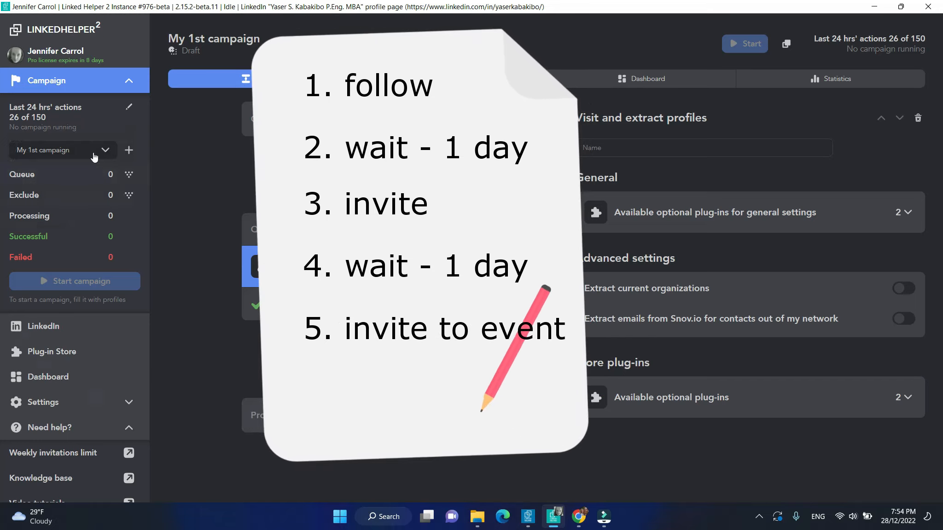
click(128, 149)
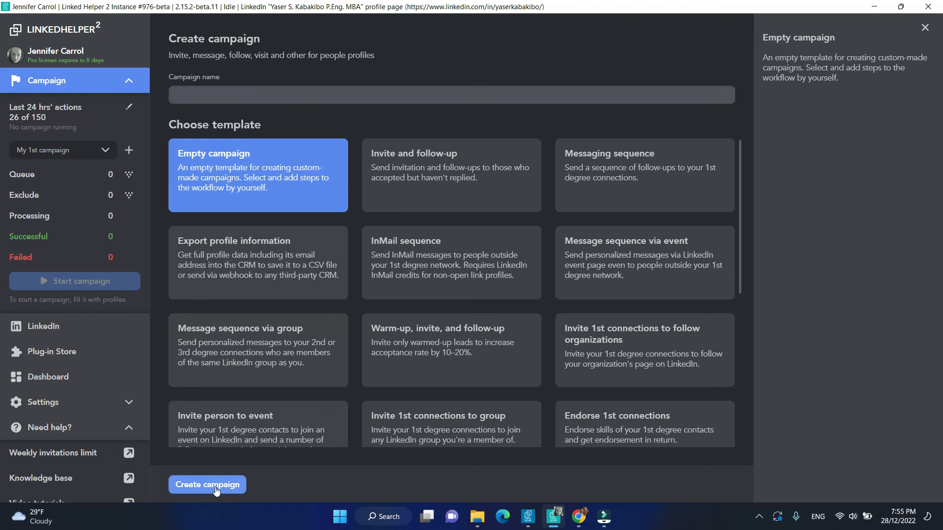
click(206, 484)
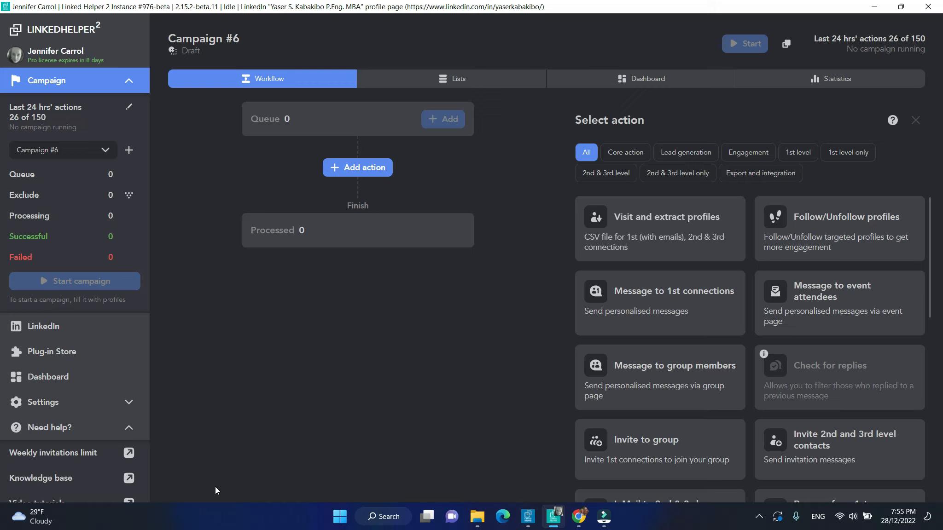
mouse_move(747, 152)
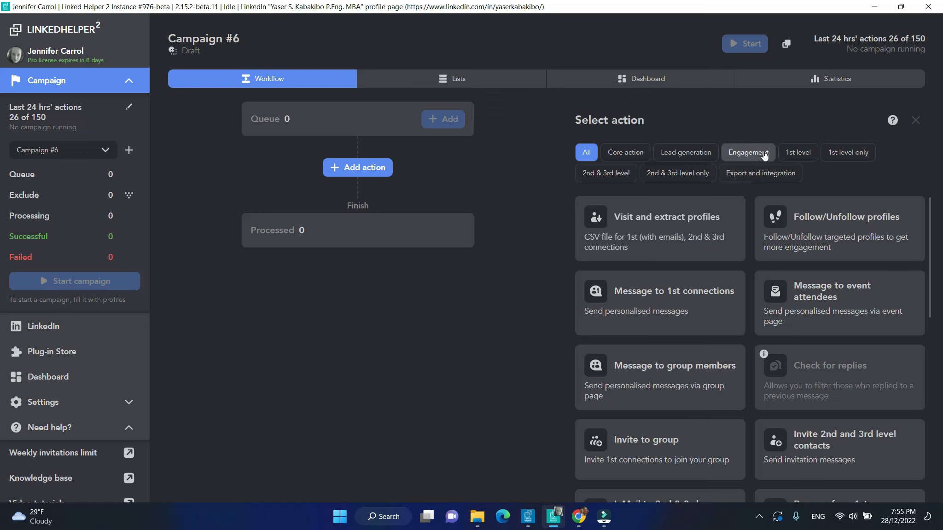
Filter actions to Engagement and add Follow/Unfollow profiles as the first action
click(685, 152)
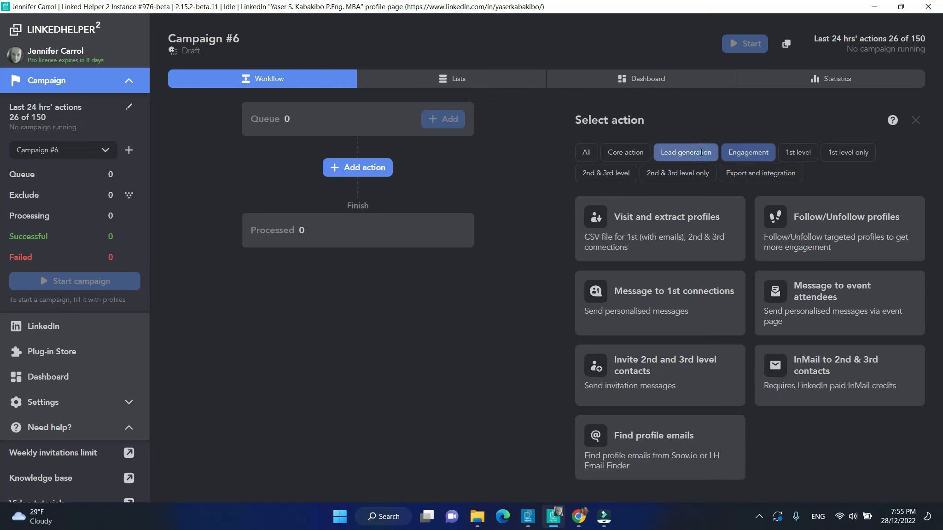
click(624, 152)
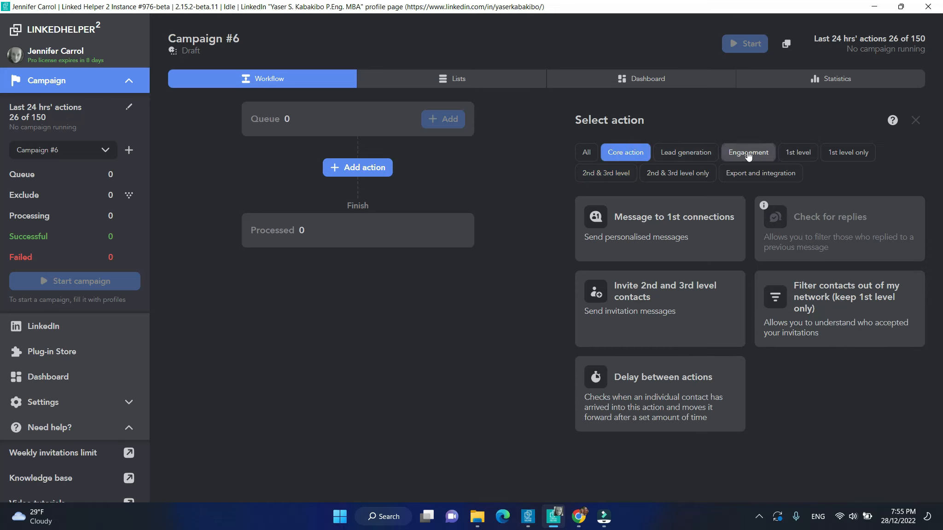
click(748, 151)
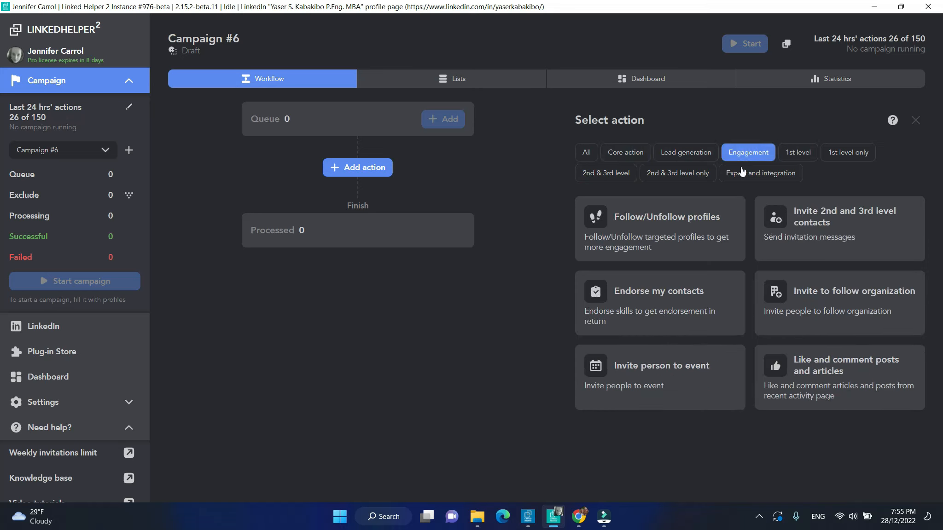
click(665, 216)
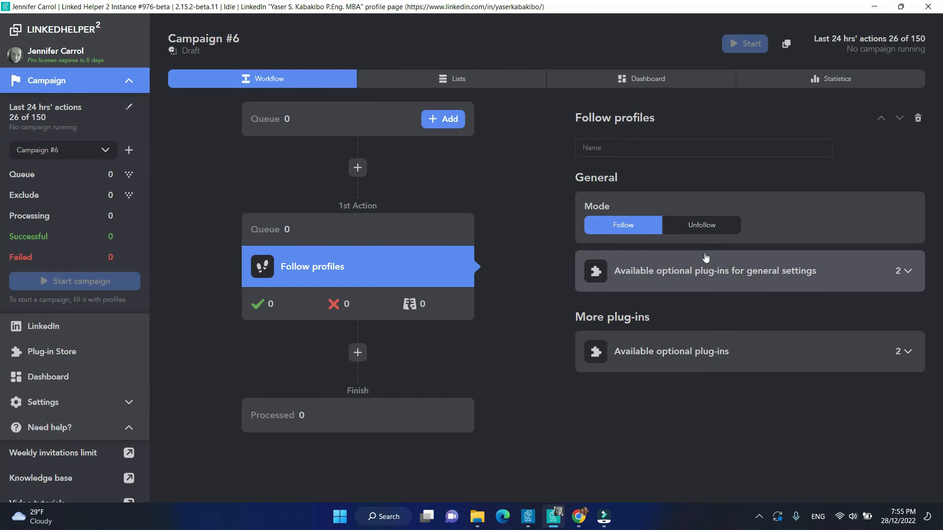
mouse_move(402, 344)
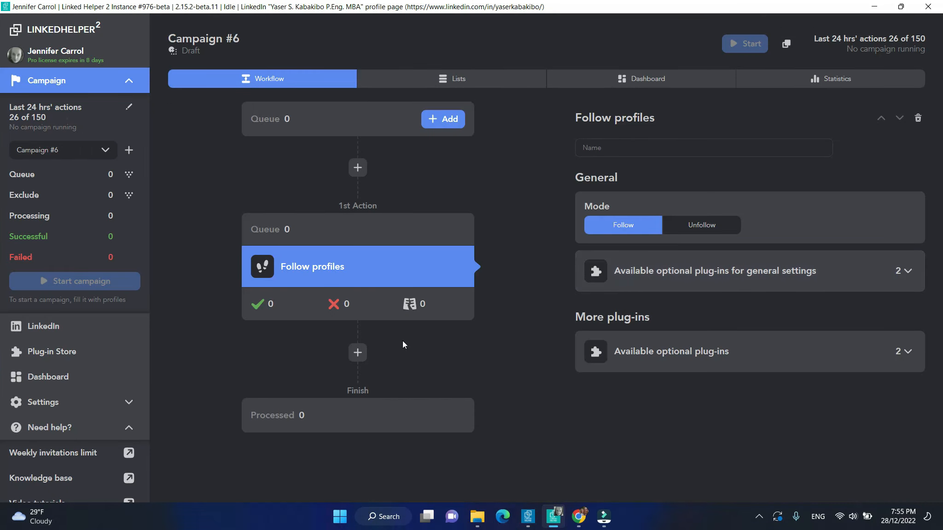
Add a Delay between actions step as the second action, set to 1 day
click(357, 352)
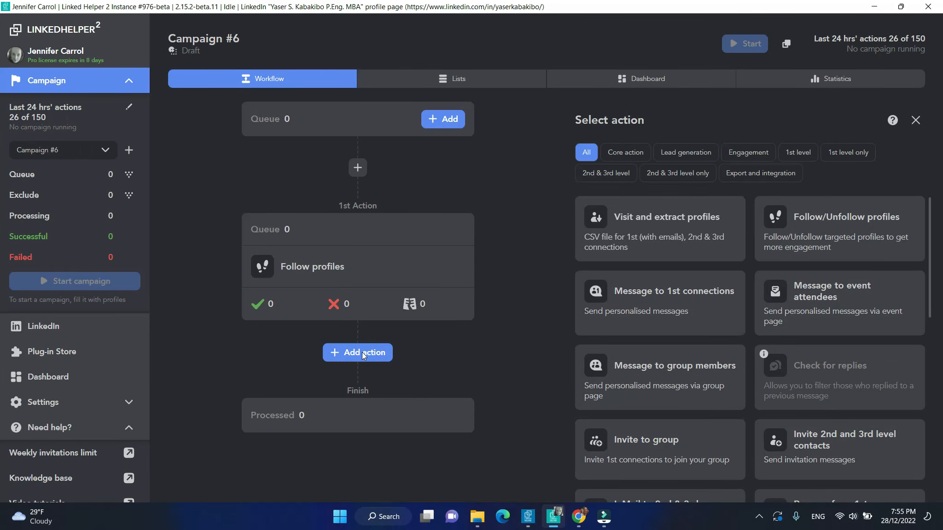
click(624, 151)
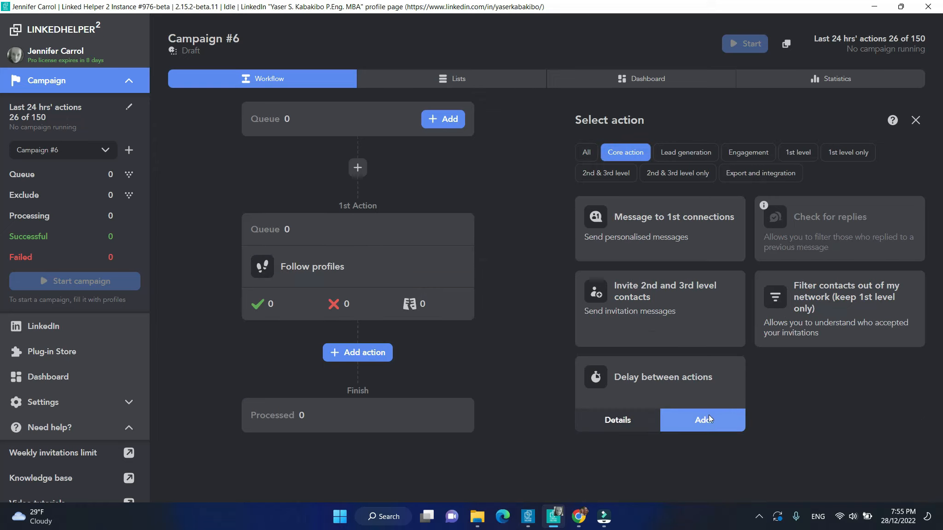
click(701, 419)
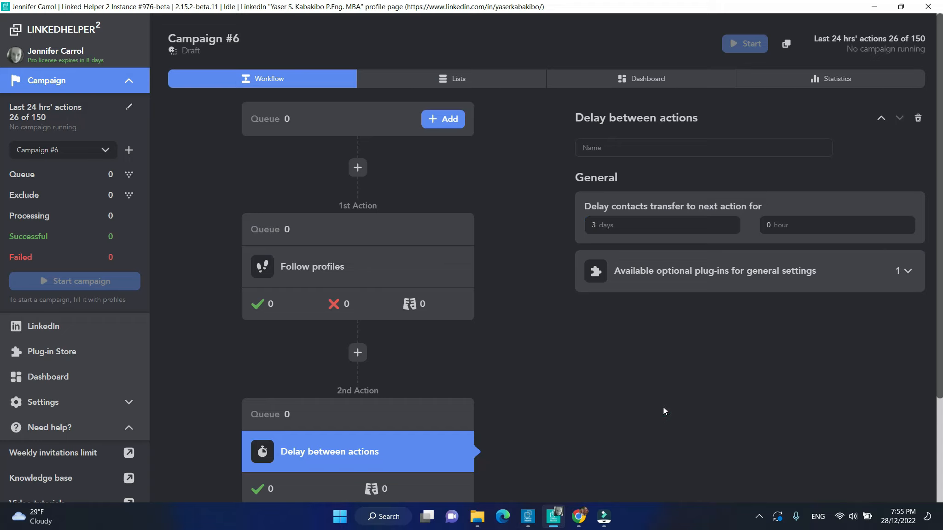
click(662, 225)
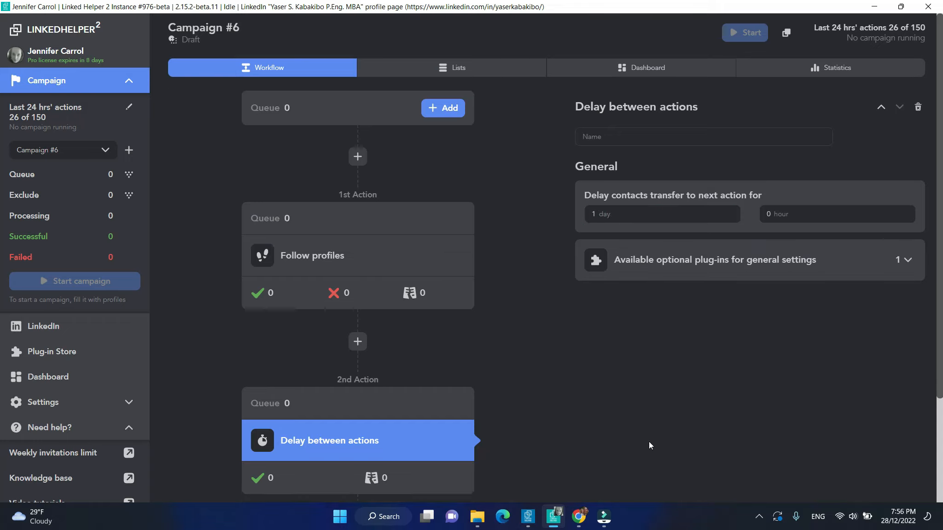
Add Invite 2nd and 3rd level contacts from the Core actions as the third action
scroll(down, 3)
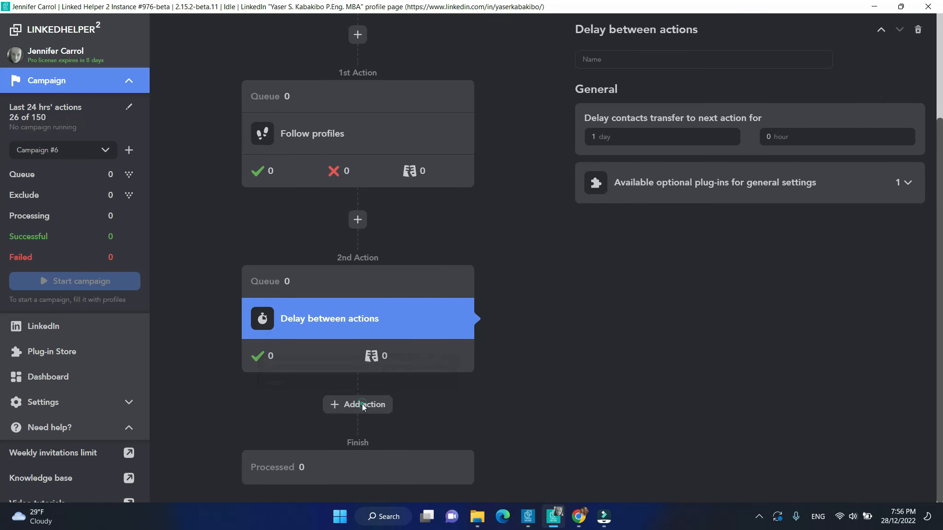
click(358, 404)
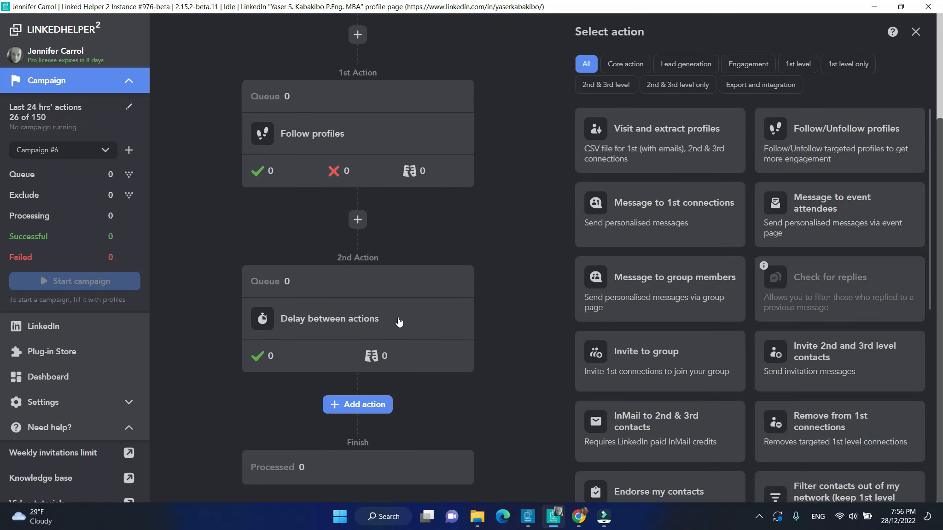
click(624, 64)
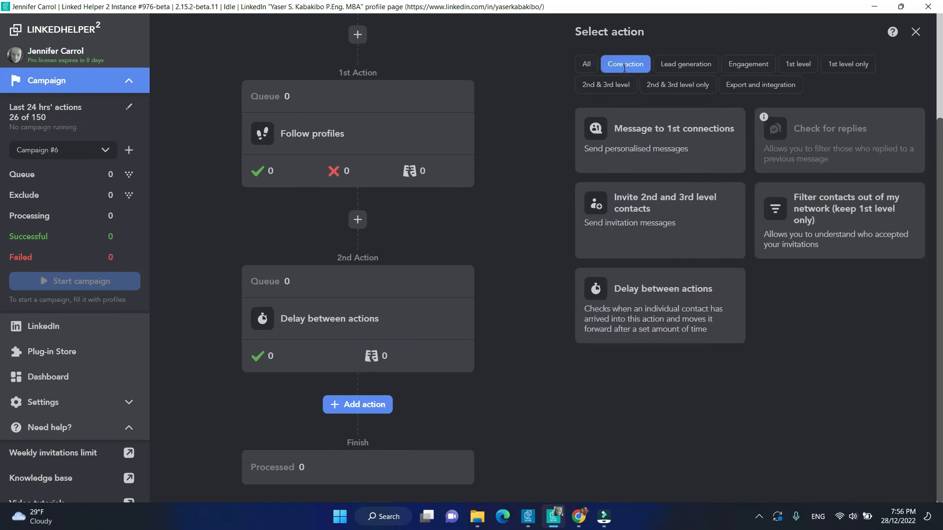
click(659, 208)
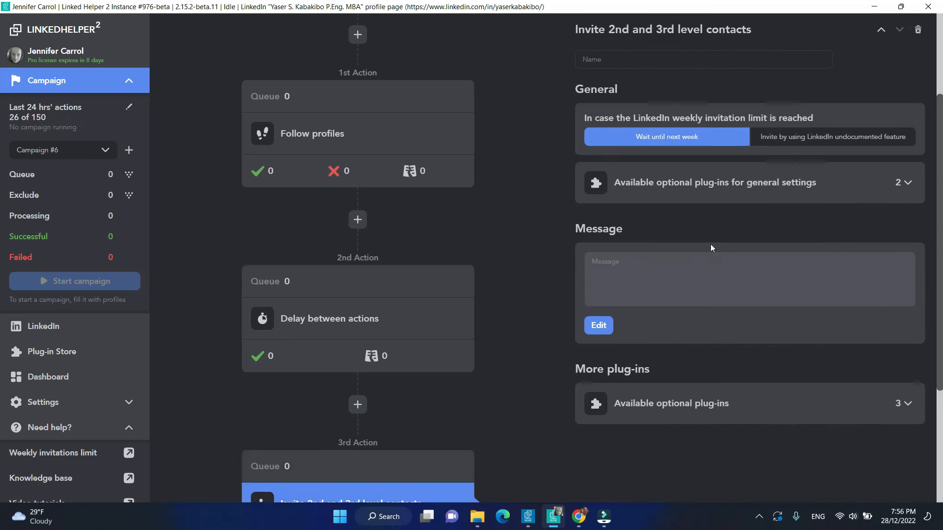
mouse_move(552, 460)
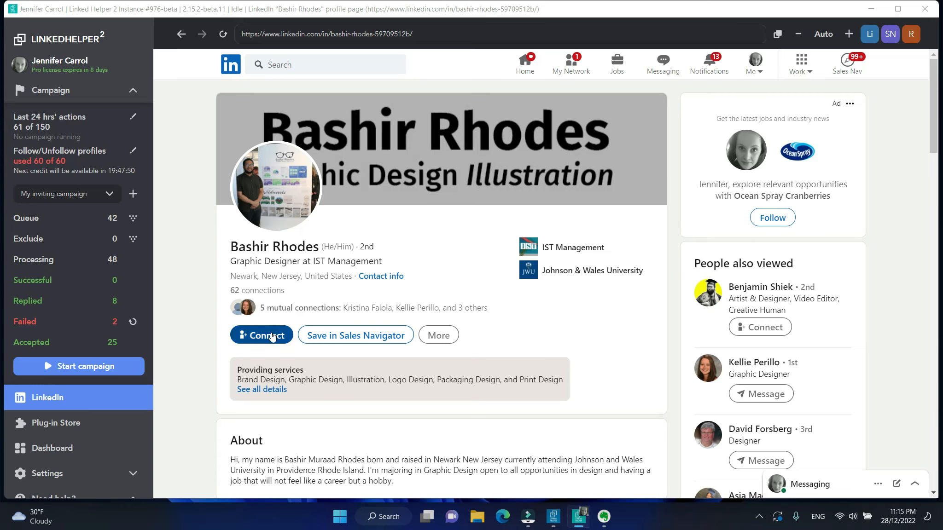
Send the graphic designer a connection invite with a personal note about graphic design
click(261, 335)
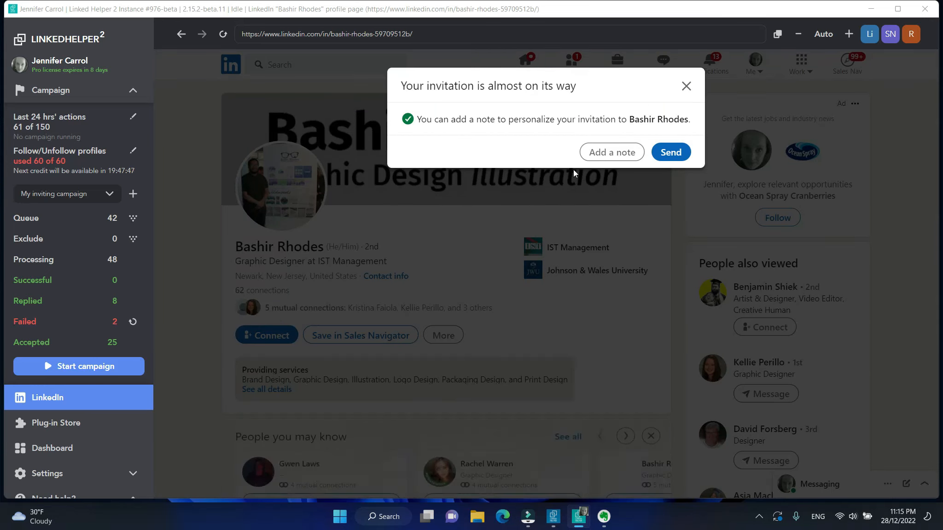
click(611, 151)
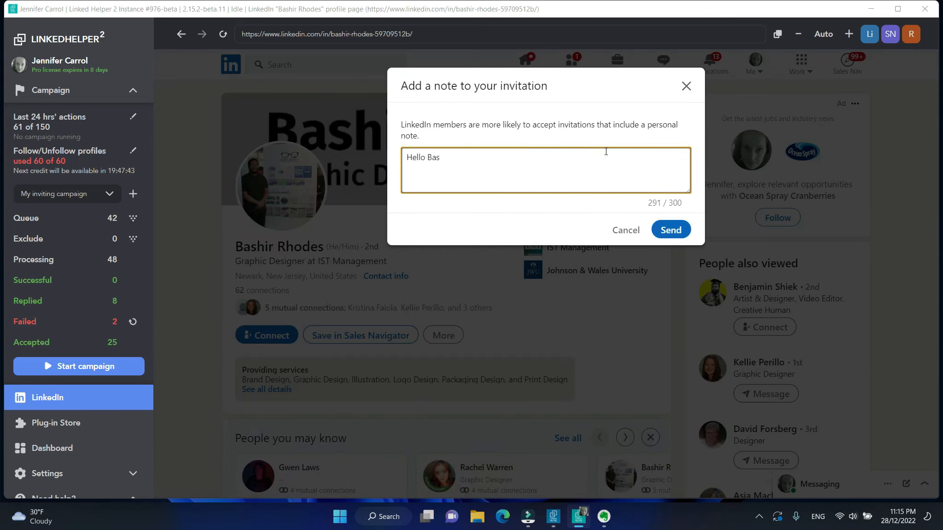
text(hir,)
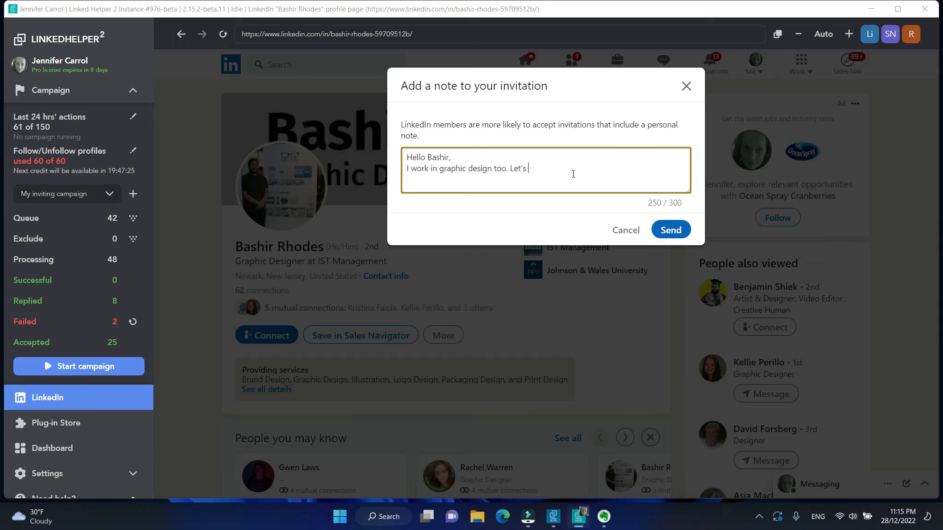
text(connect!)
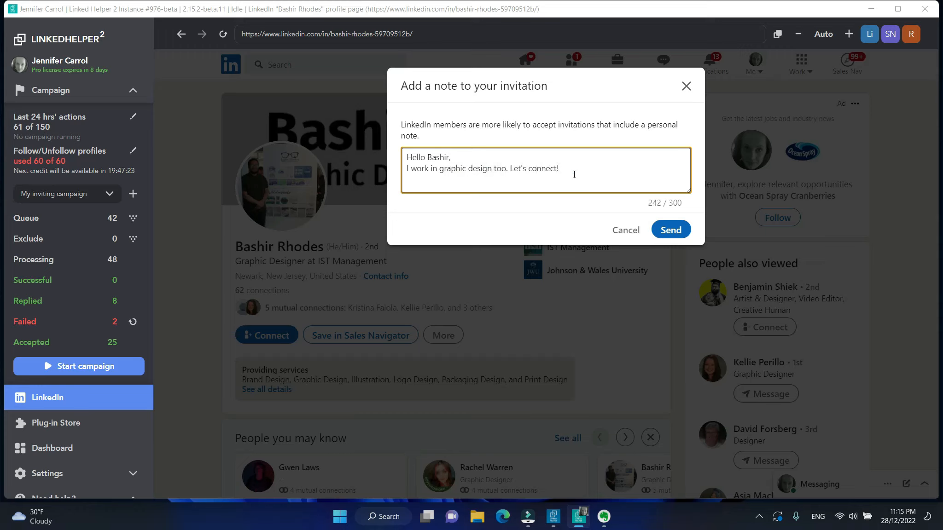
click(669, 230)
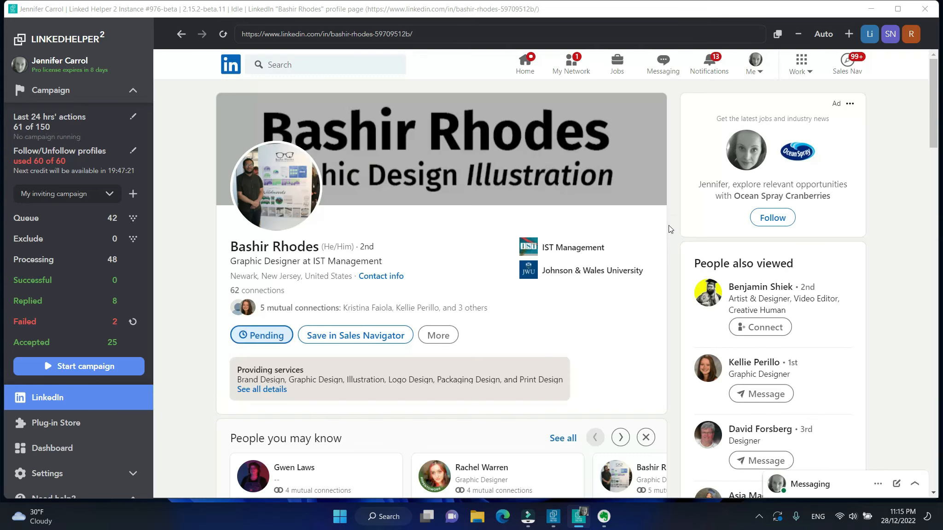
click(357, 404)
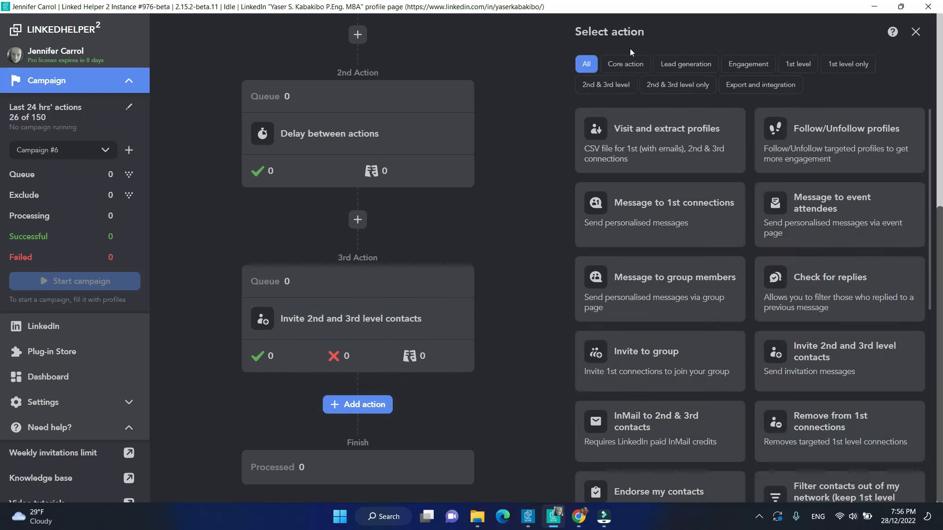
Add another Delay between actions step, then list actions for 1st-level connections
click(625, 65)
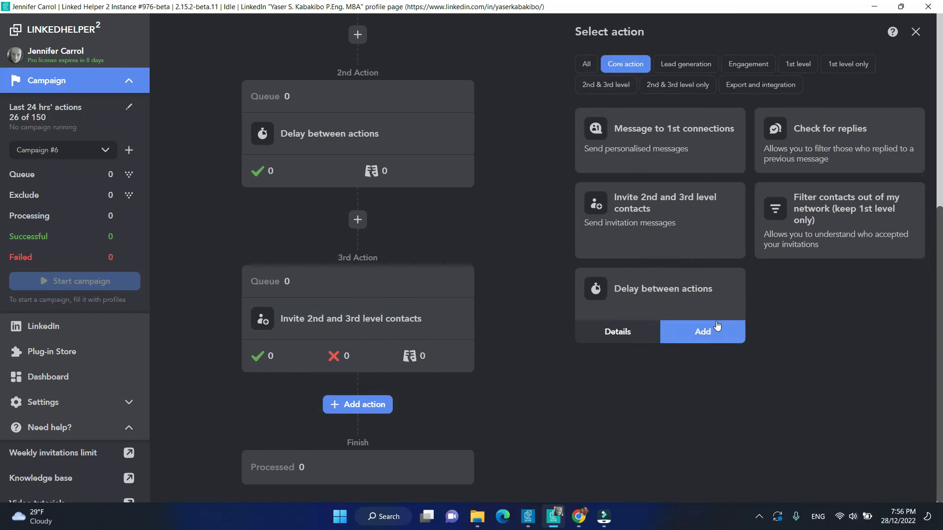
click(701, 332)
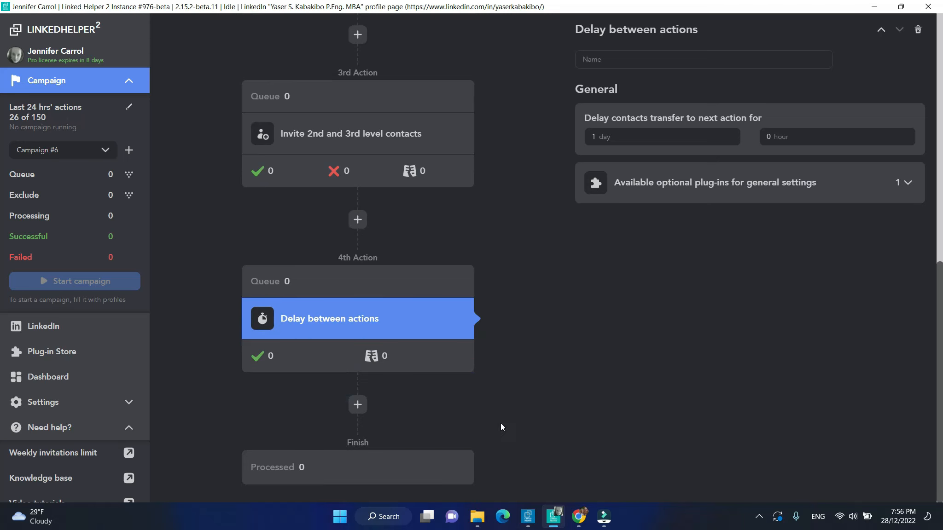
click(357, 404)
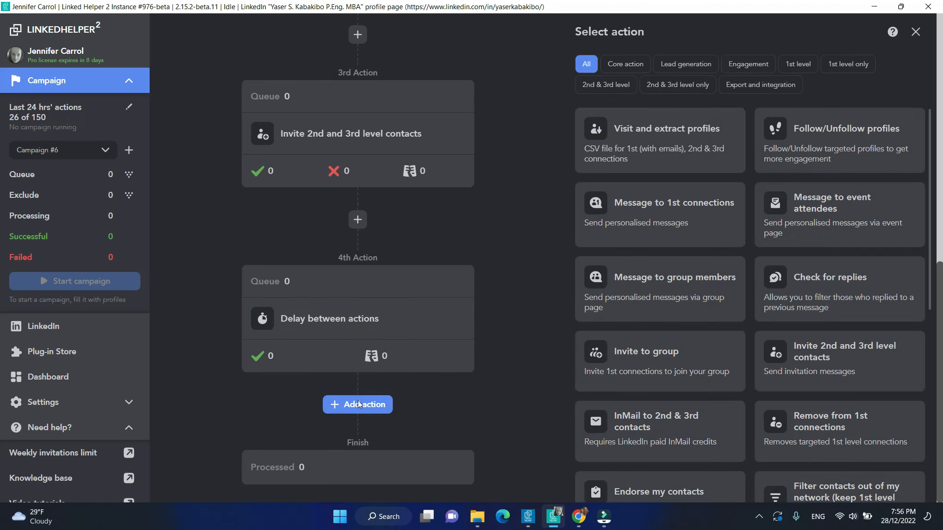
click(798, 64)
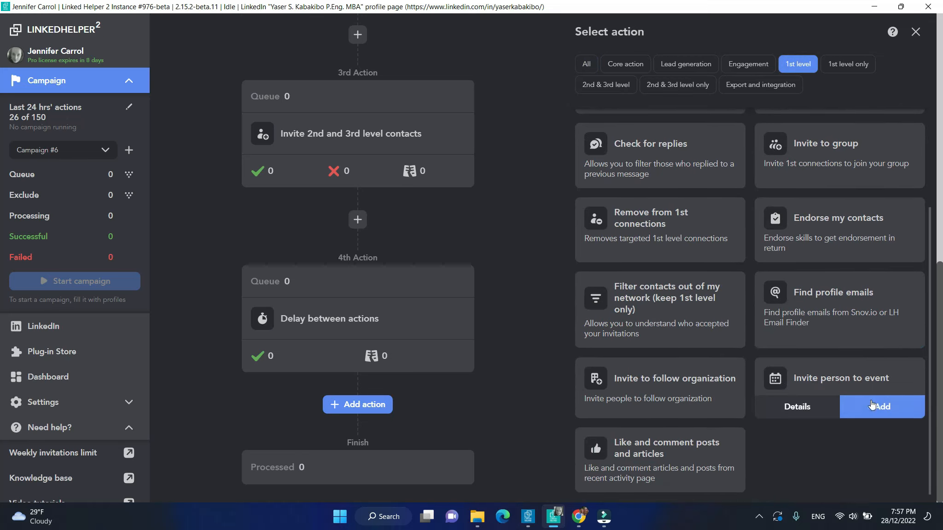
Invite two connections to the 'Relocating to MENA region for tech startups' event
click(880, 407)
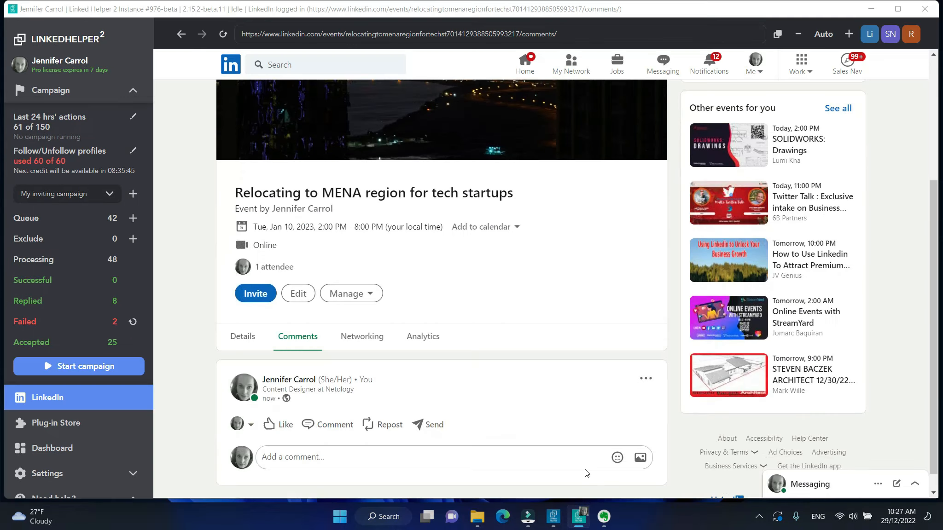
click(255, 293)
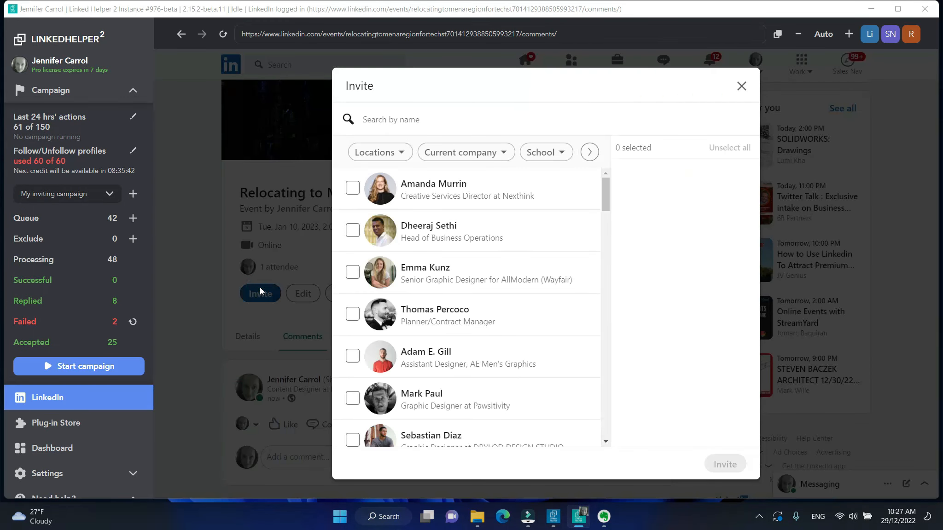
click(352, 272)
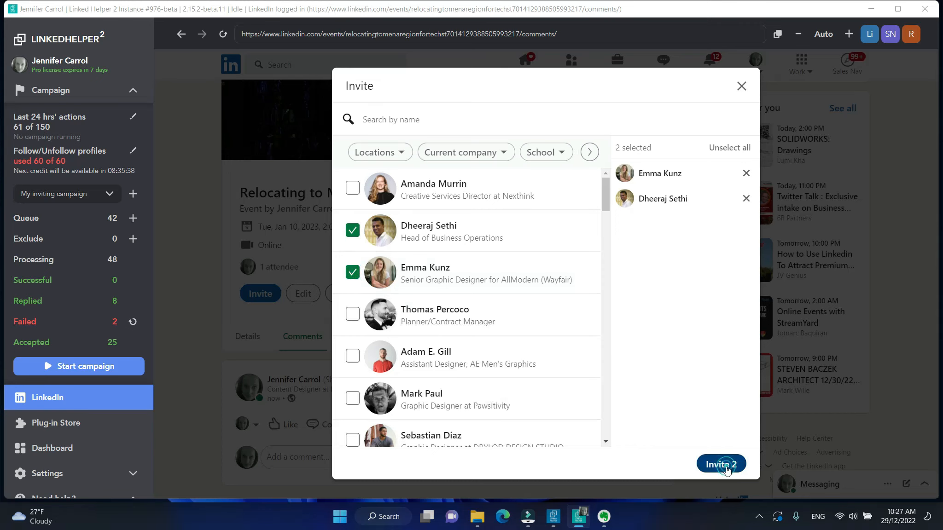
click(720, 463)
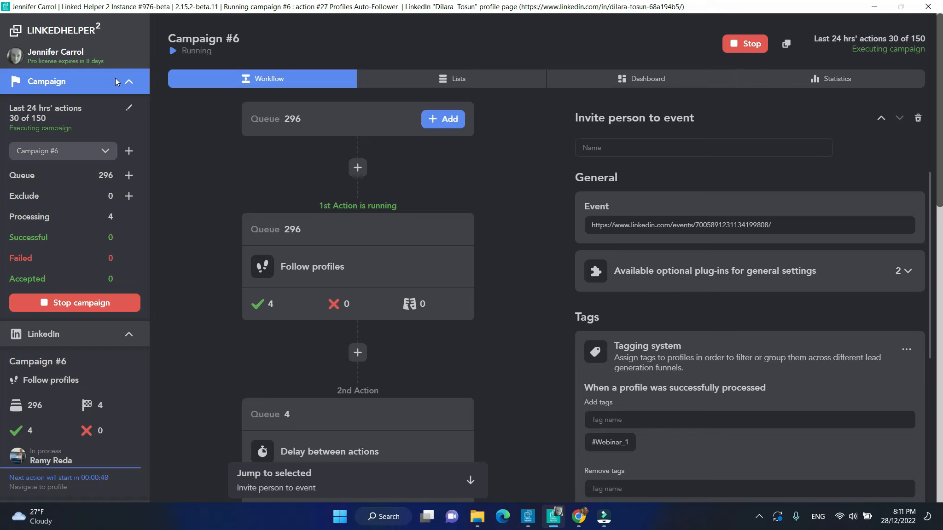
Append the Invite person to event action to Campaign #6, event left unspecified
click(744, 43)
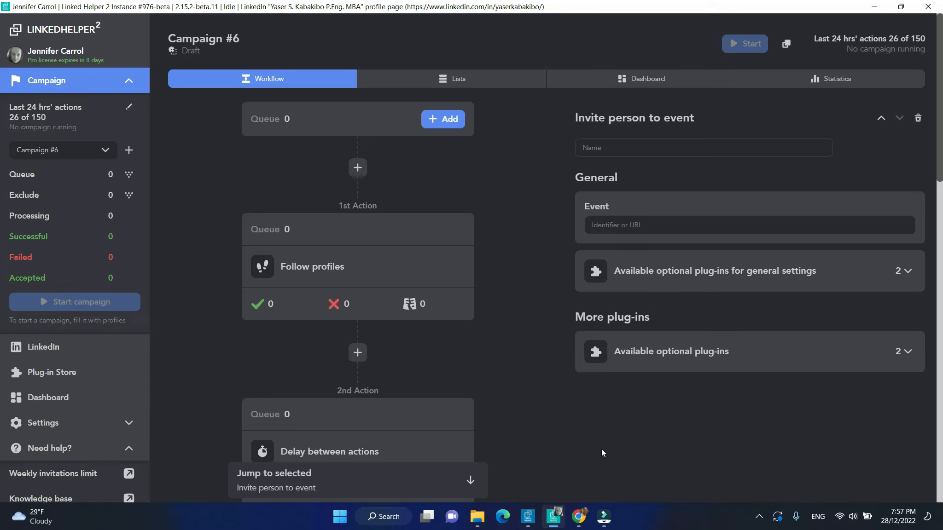
scroll(down, 3)
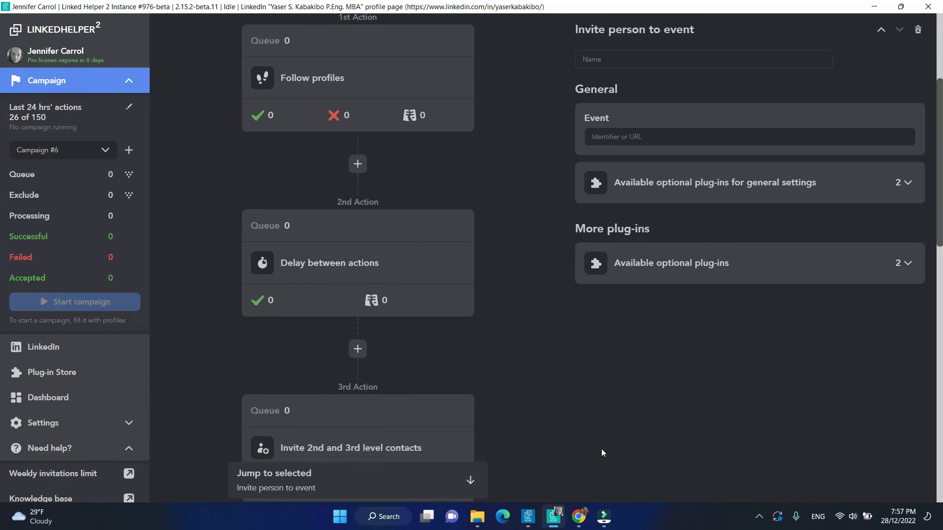
scroll(down, 3)
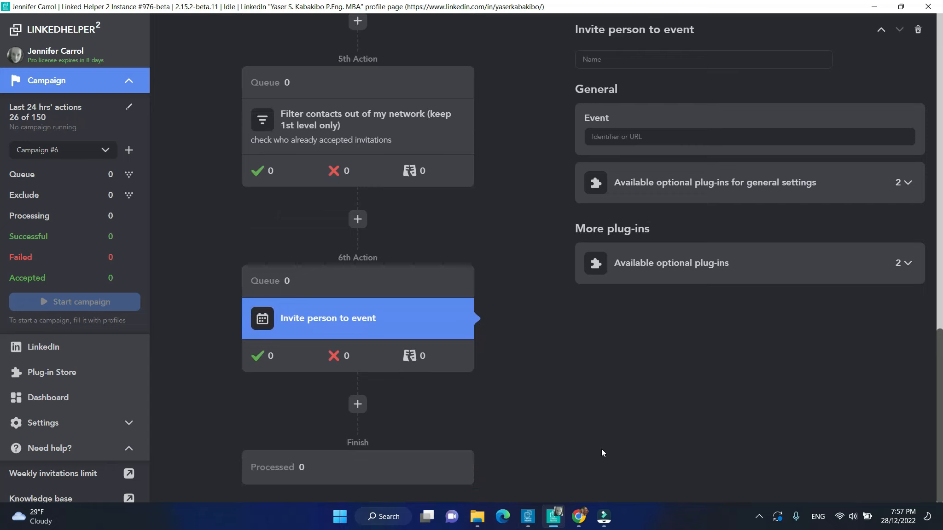
scroll(down, 3)
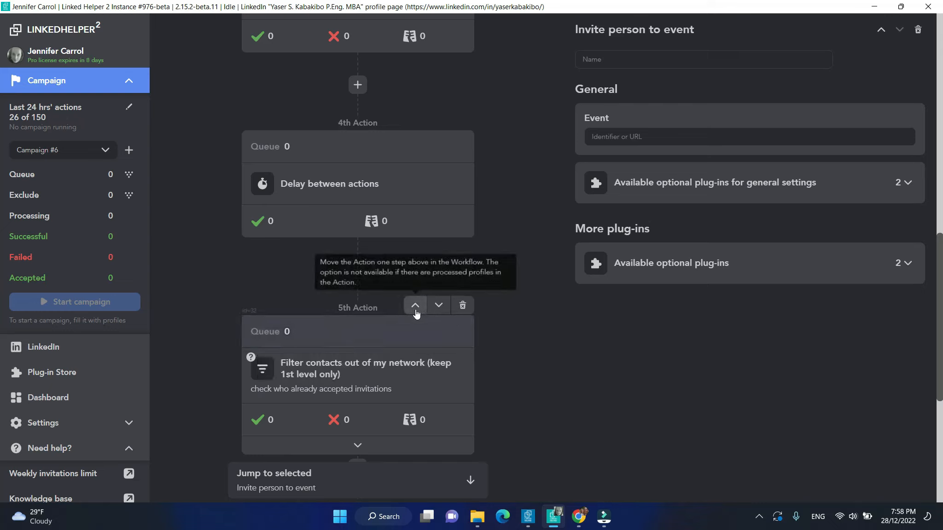
Move the Filter contacts out of my network step up to fourth, above the delay
click(415, 305)
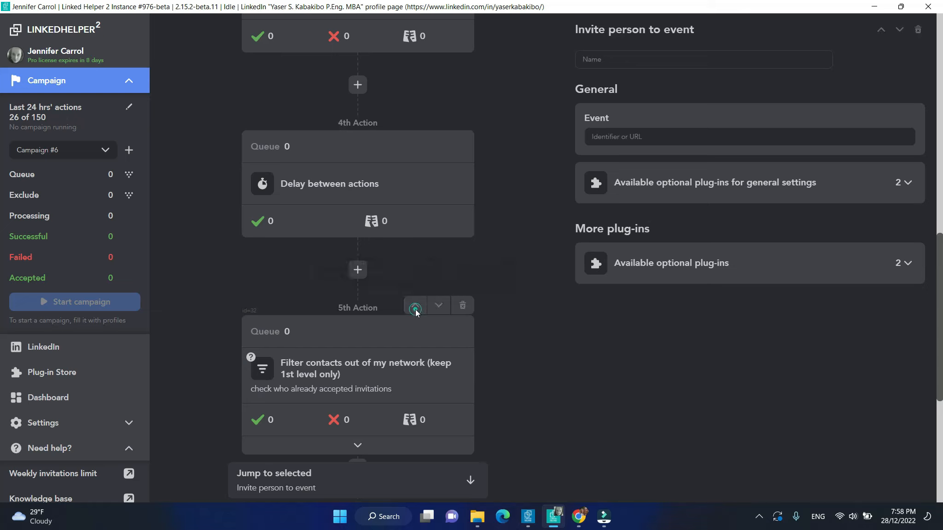
click(415, 306)
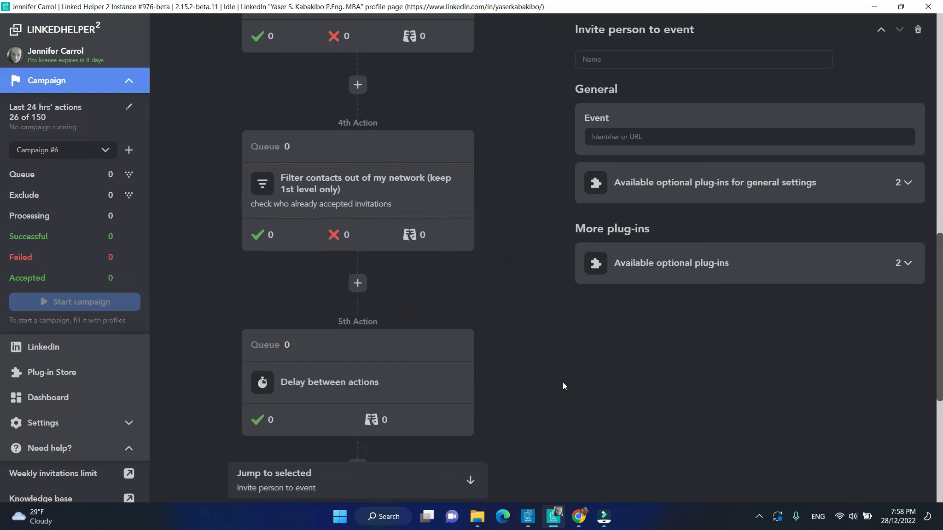
mouse_move(561, 388)
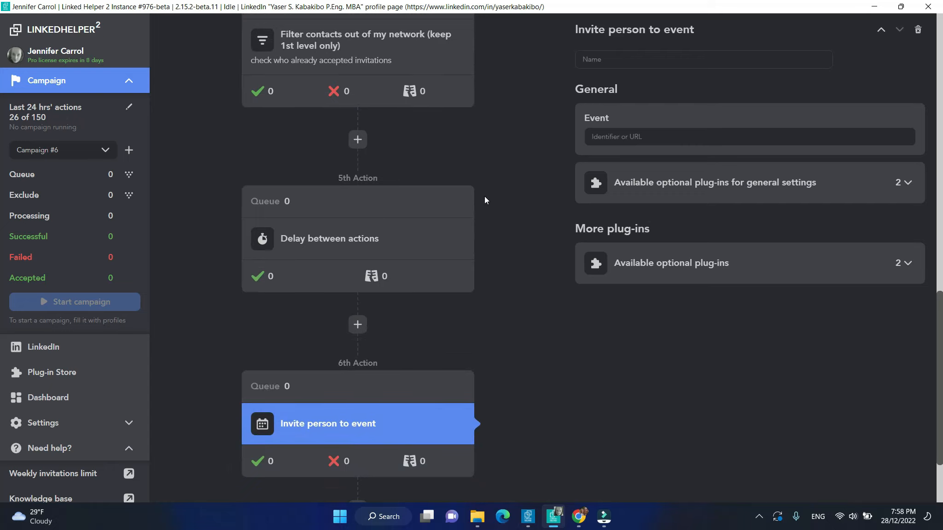
mouse_move(463, 177)
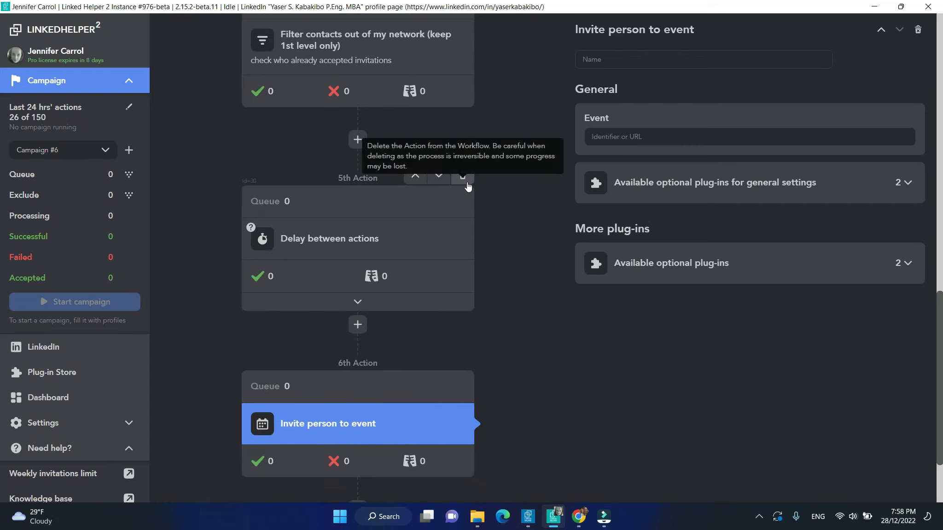
Scroll down to the fifth-action delay step to remove it
scroll(down, 3)
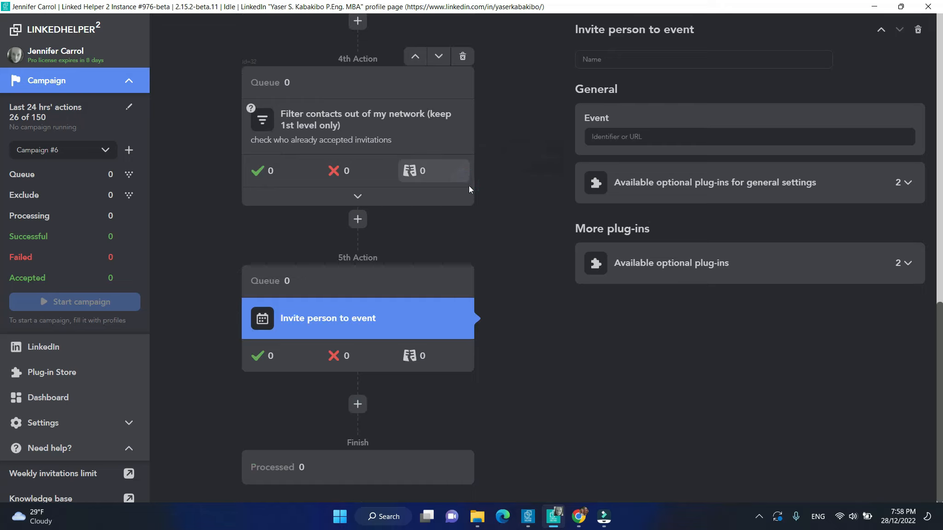
mouse_move(630, 379)
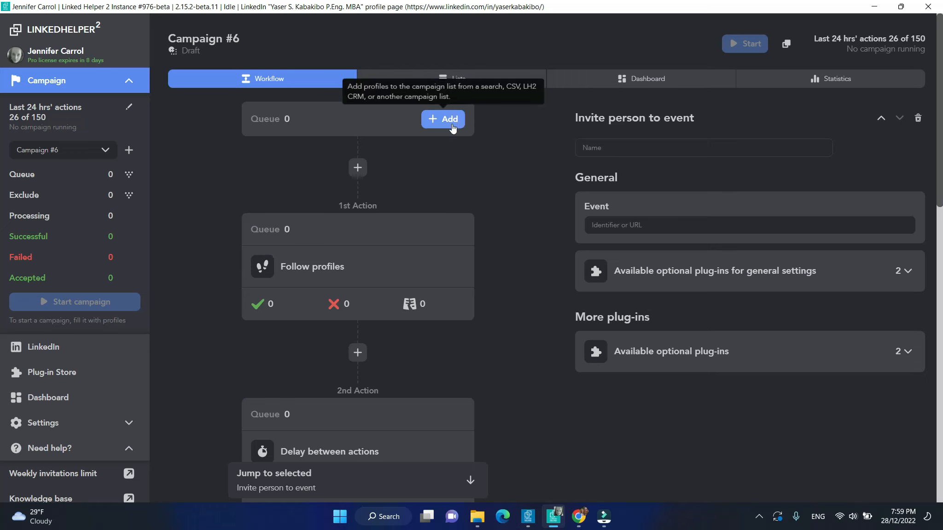
Queue 323 Harvard alumni from 2005 matching Business Development Executive, then stop collecting
click(443, 118)
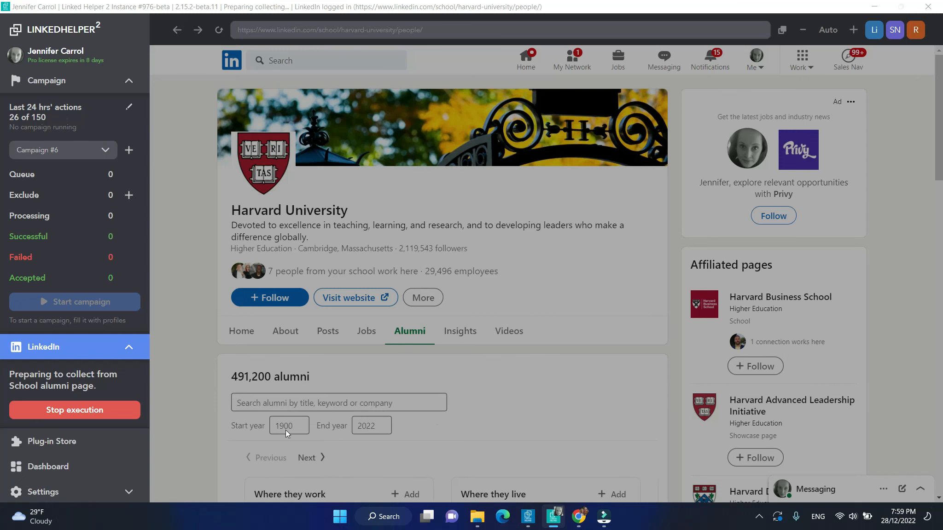
text(2005)
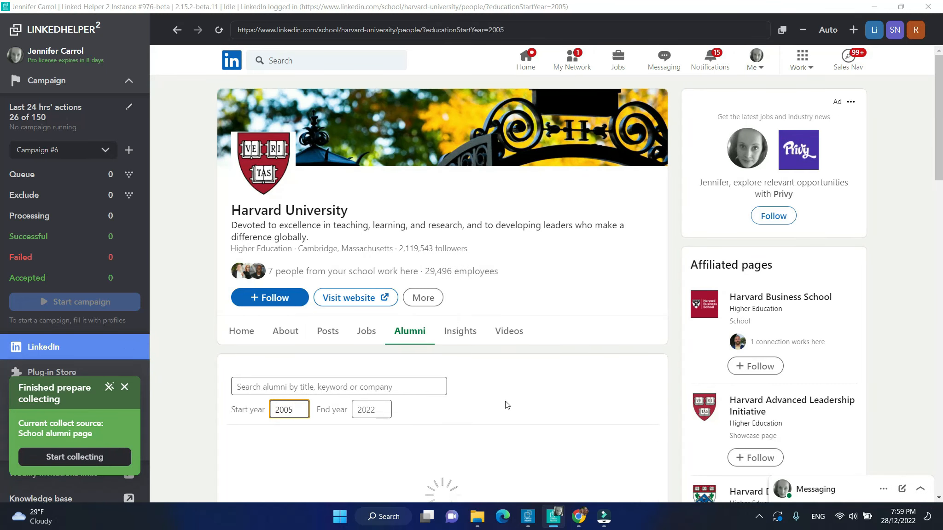
text(Budi)
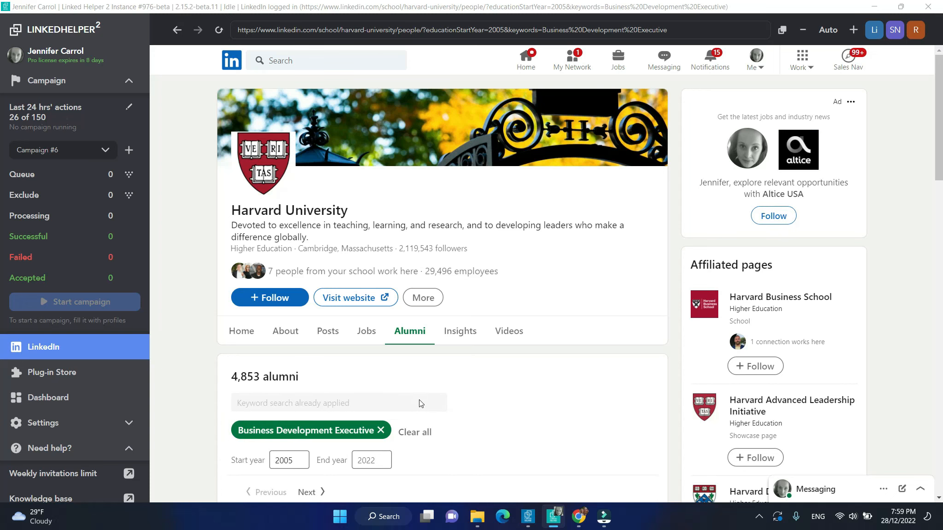
scroll(down, 3)
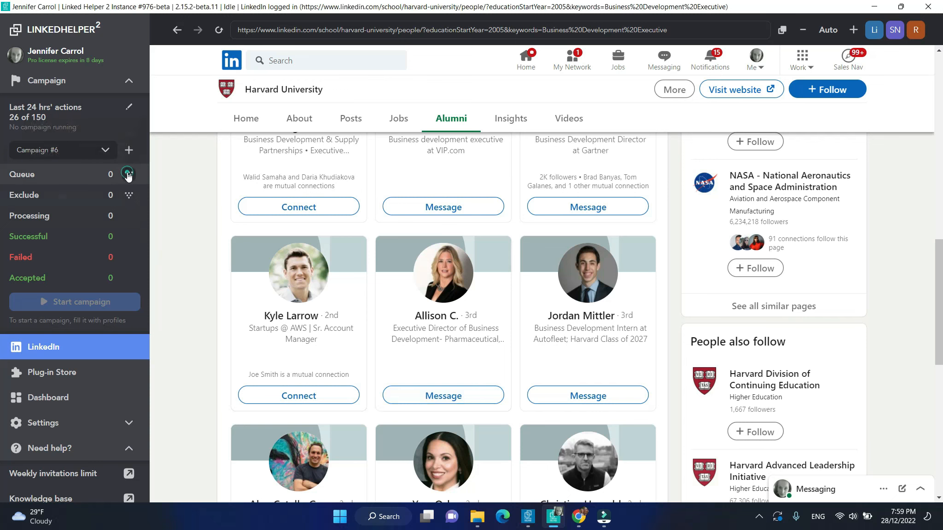
click(128, 174)
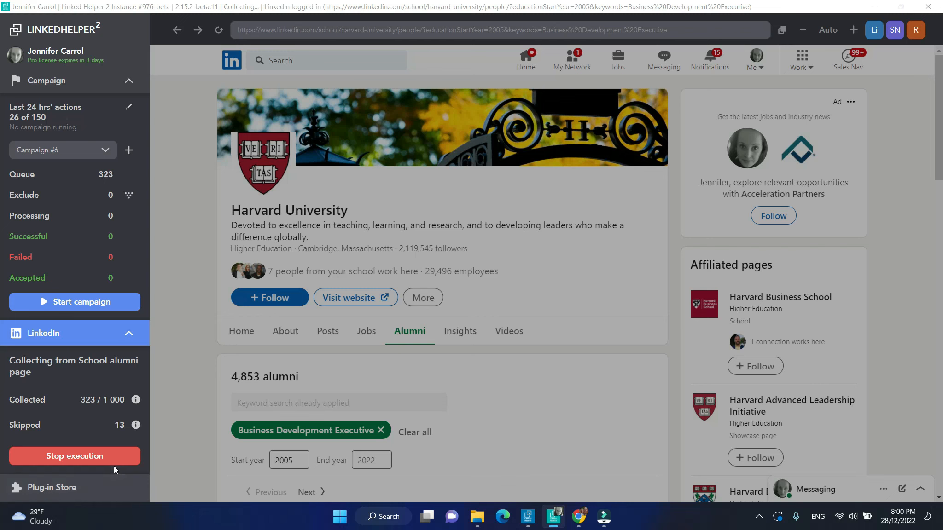
click(74, 456)
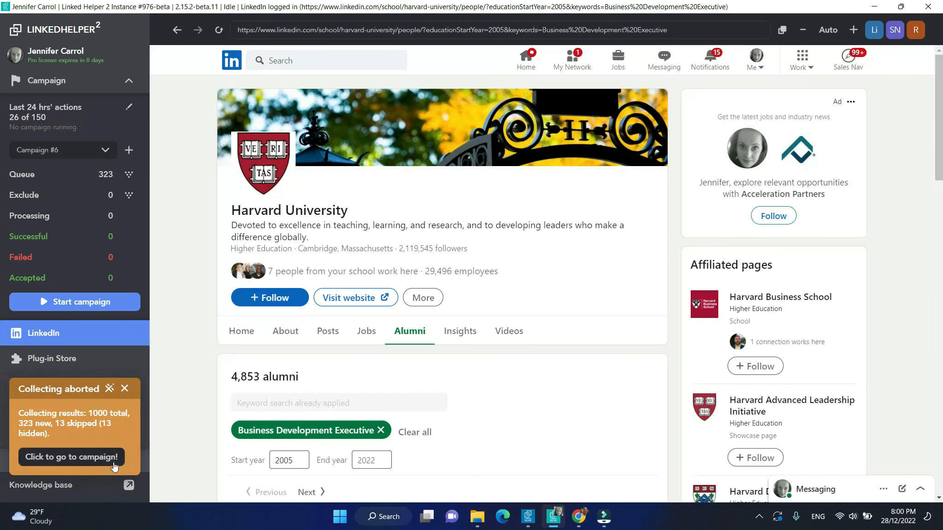
Return to Campaign #6's workflow and open the Invite 2nd and 3rd level contacts action
click(71, 457)
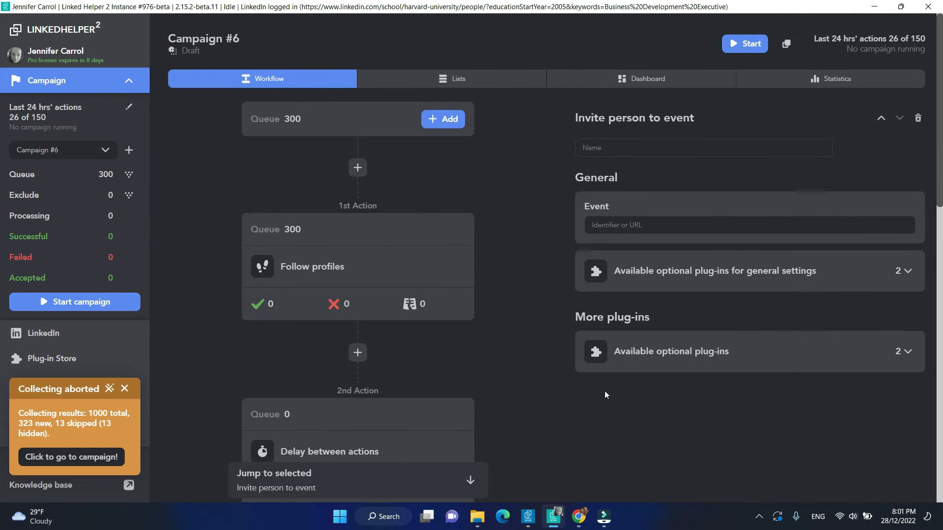
scroll(down, 3)
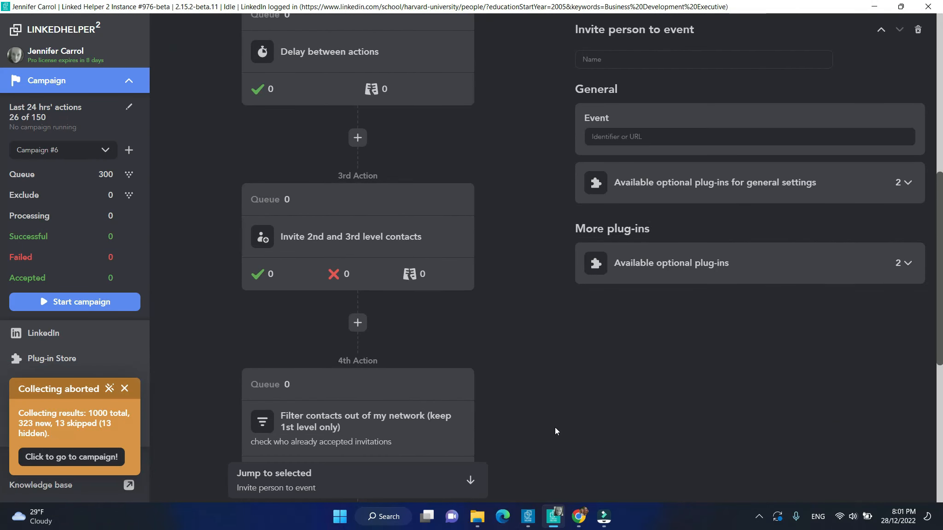
click(350, 236)
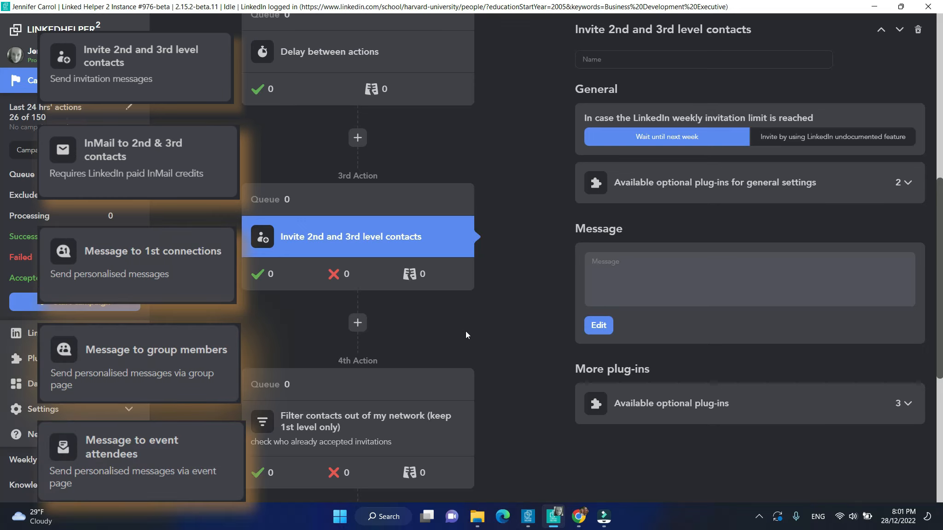
Save an invitation message with {firstName} greeting, business development body and 'Thank you,' sign-off
click(597, 325)
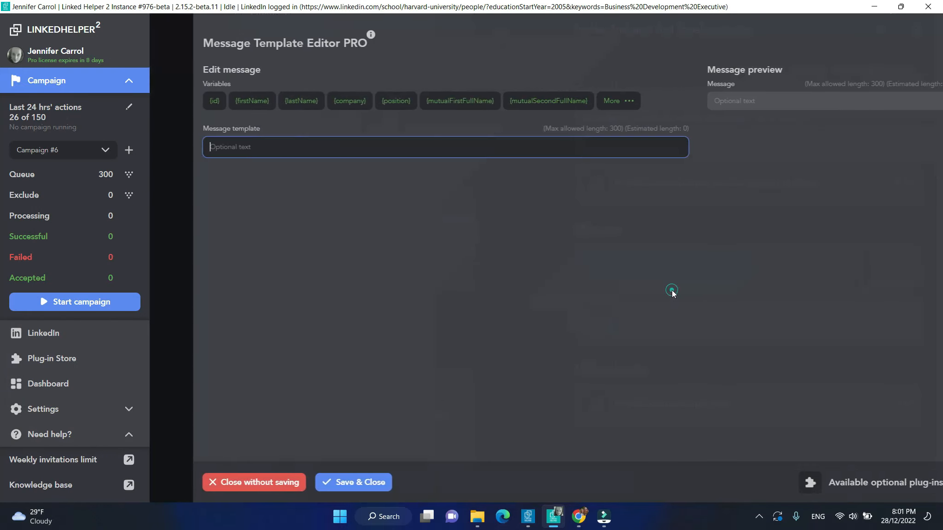
click(235, 100)
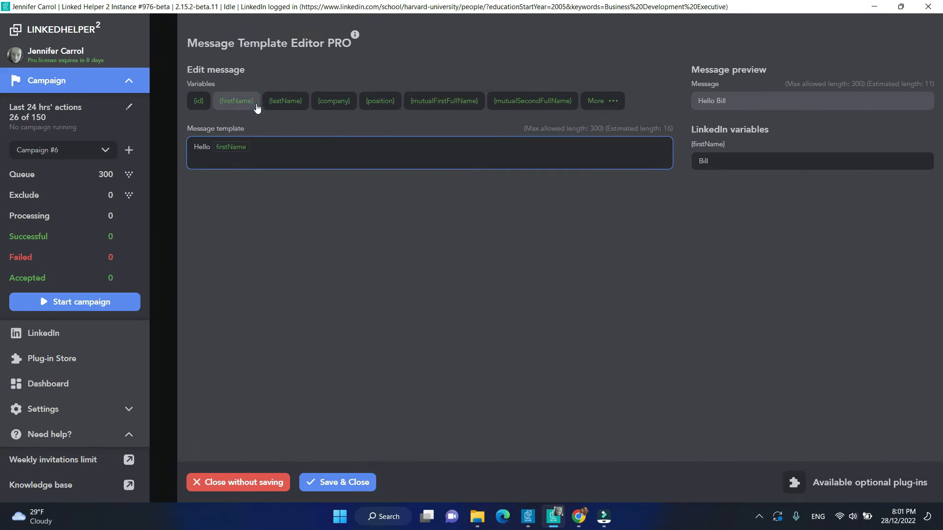
text(I was attracted by your profile as a Business development expert.)
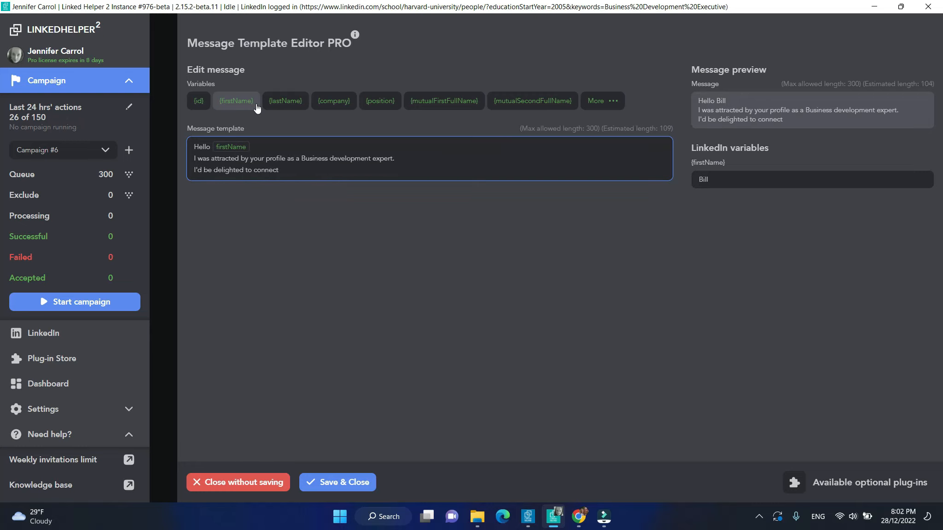
text(Thank you,)
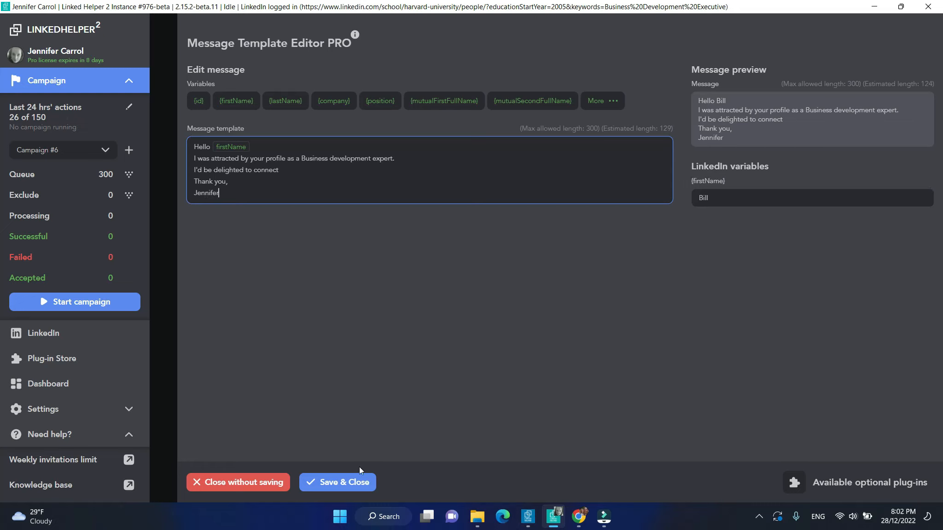
click(337, 482)
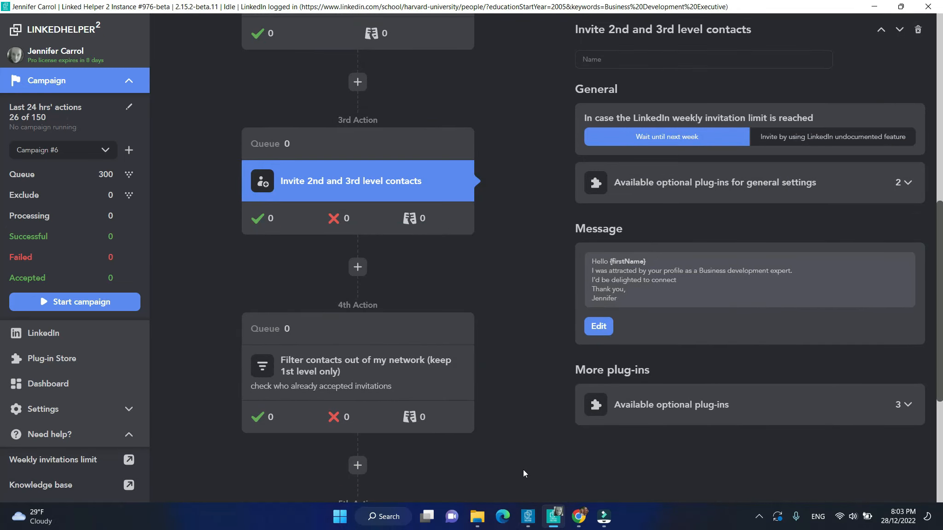
Copy the first LinkedIn event's link and return to the invite-to-event step
scroll(down, 3)
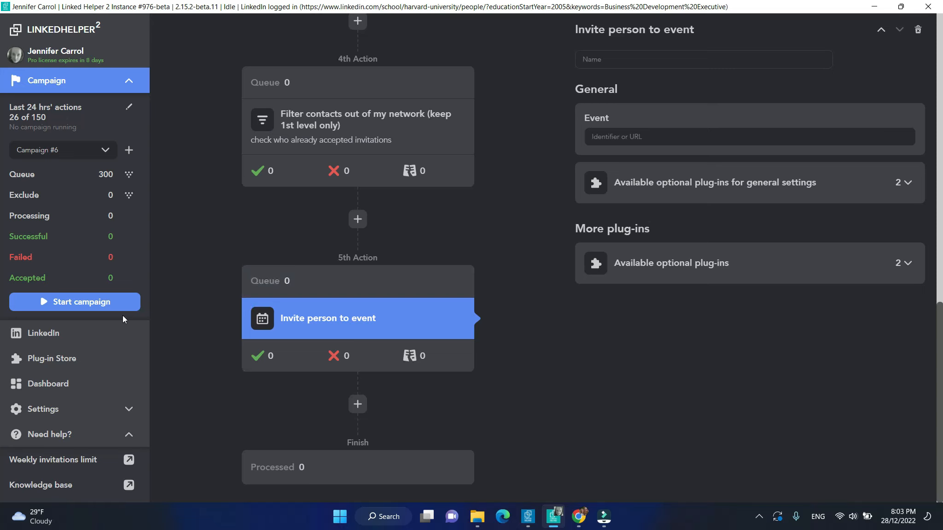
click(42, 334)
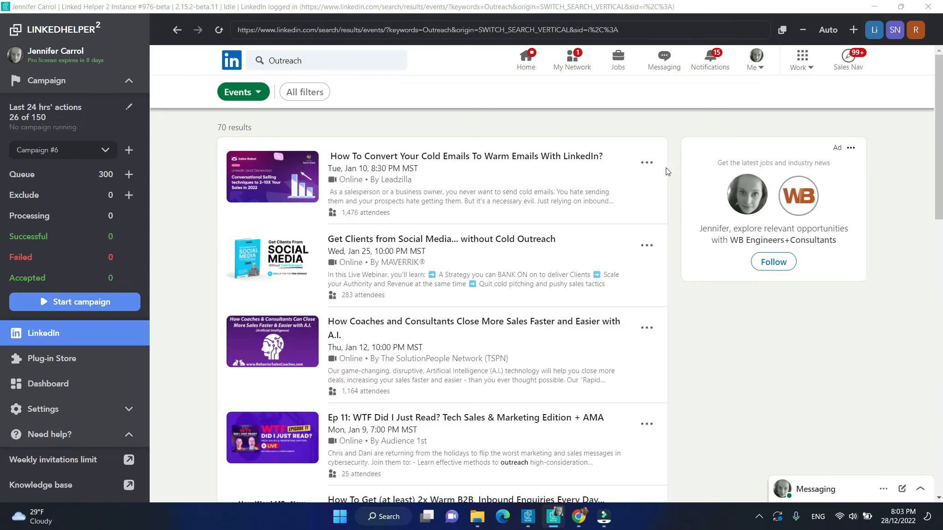
click(646, 162)
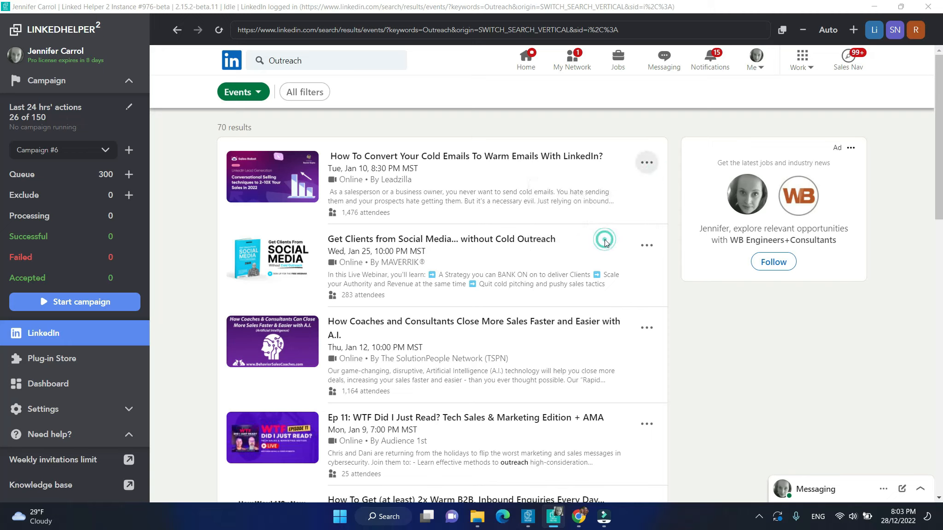
click(605, 240)
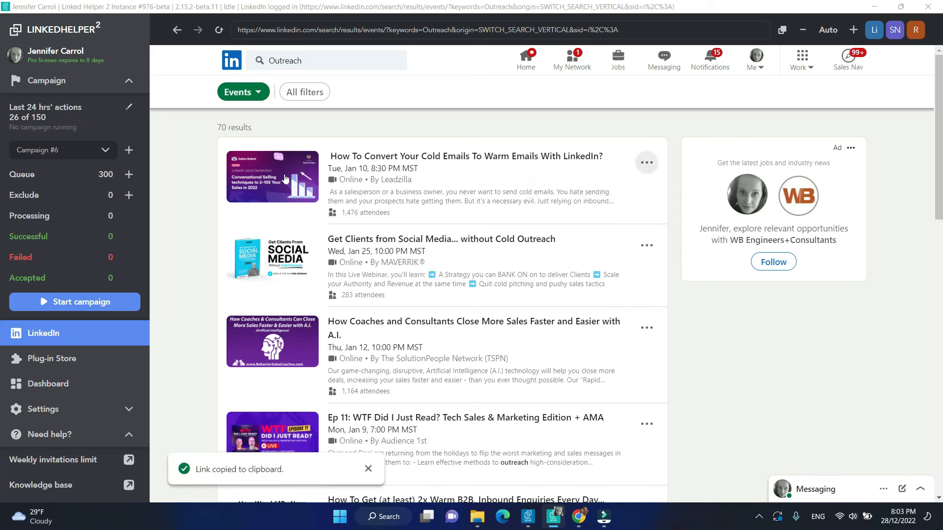
click(48, 80)
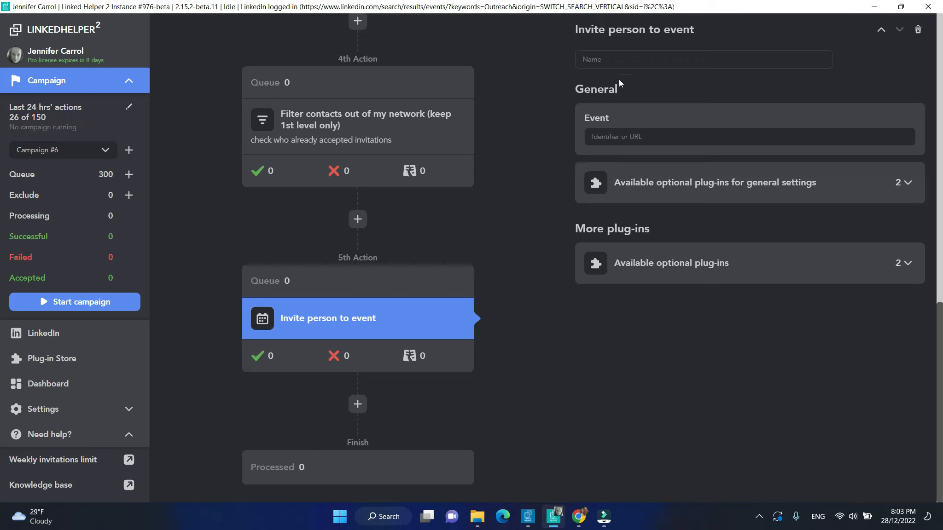
click(631, 136)
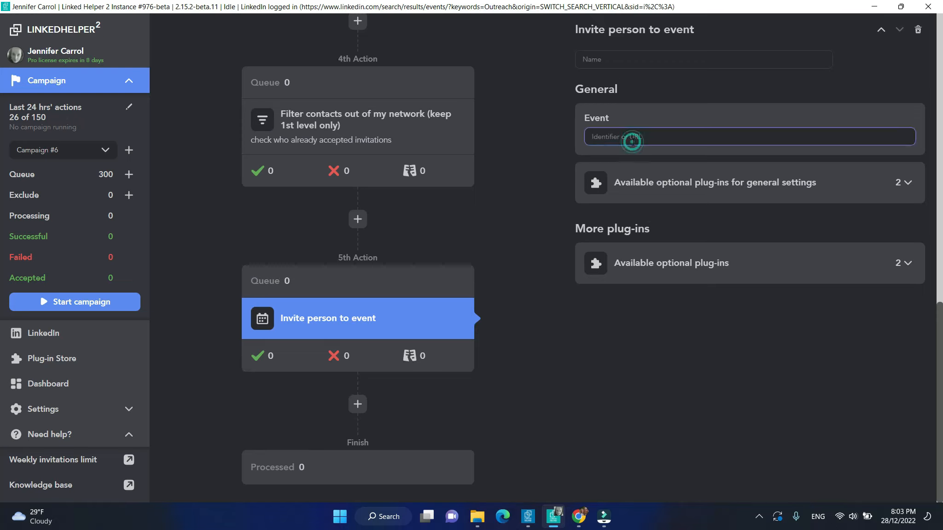
text(https://www.linkedin.com/events/7005891231134199808/)
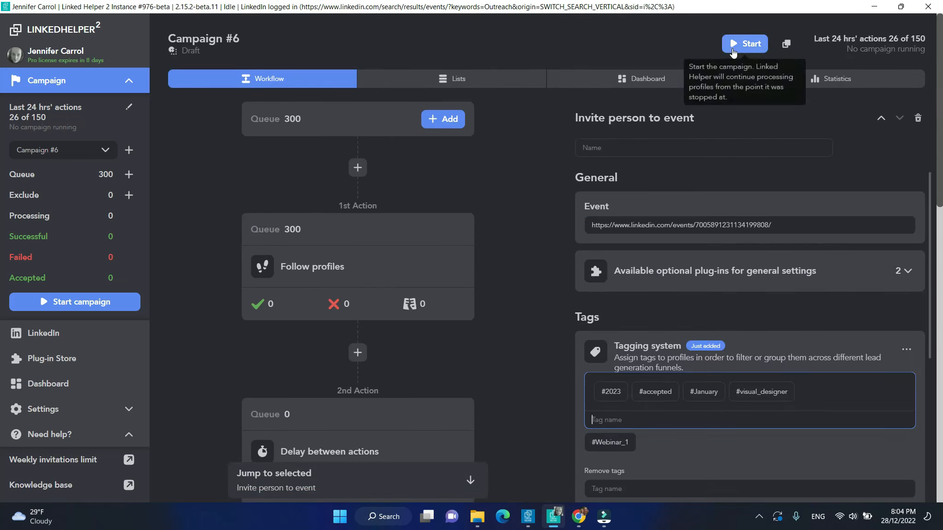
click(744, 43)
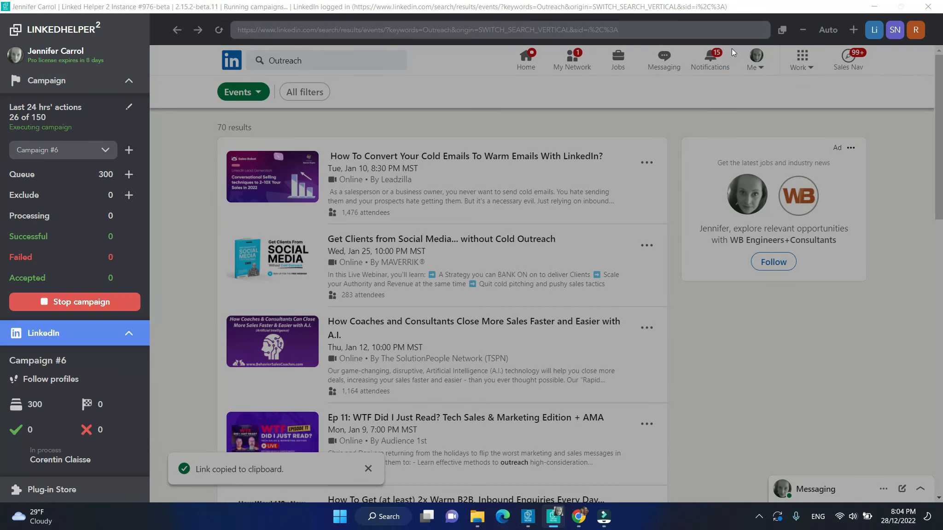
click(354, 60)
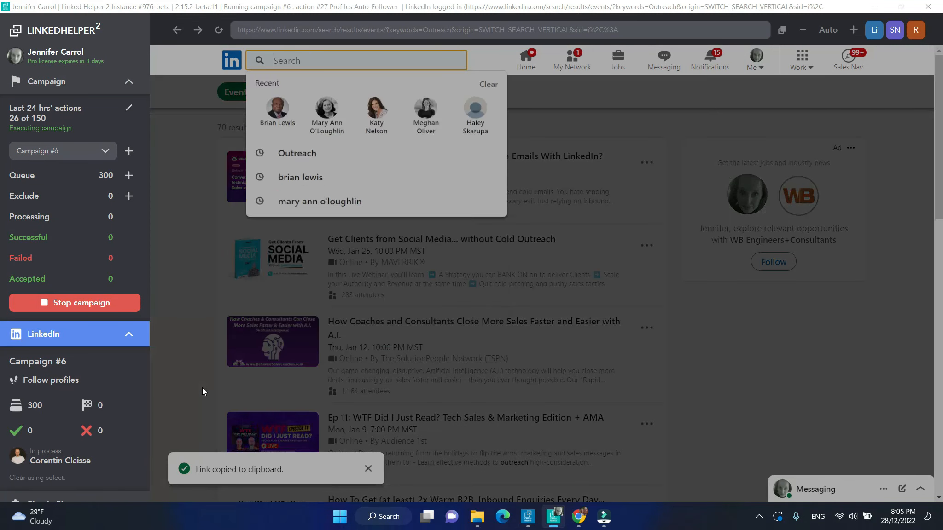
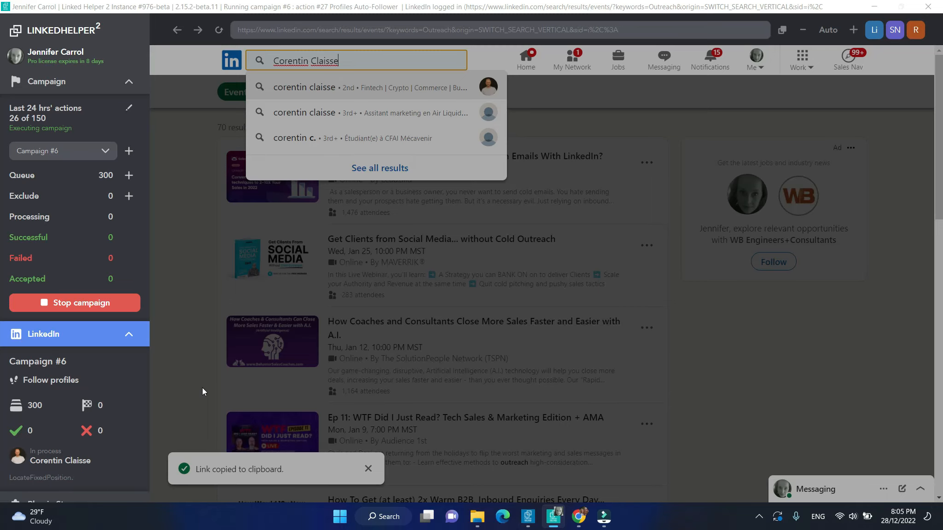
key(Enter)
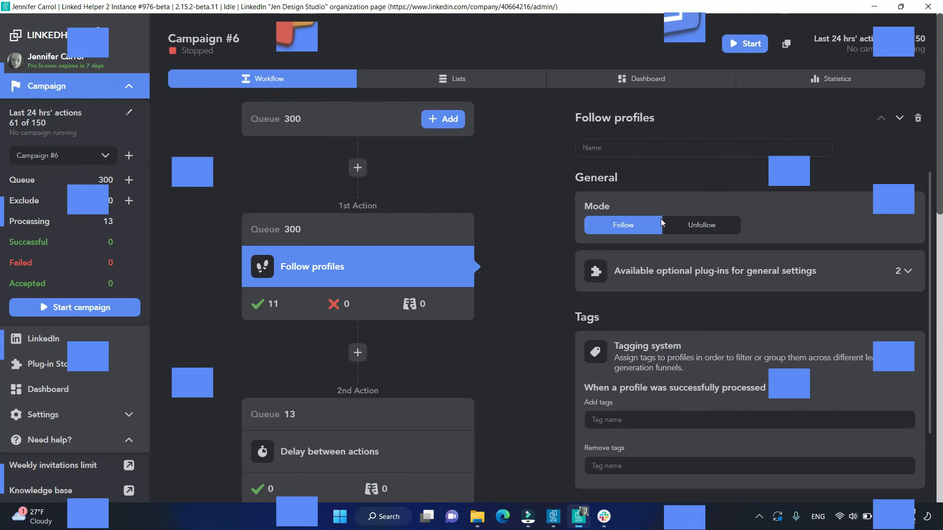
Start a new campaign, preview the Export and Warm-up templates, and pick Invite and follow-up
click(129, 155)
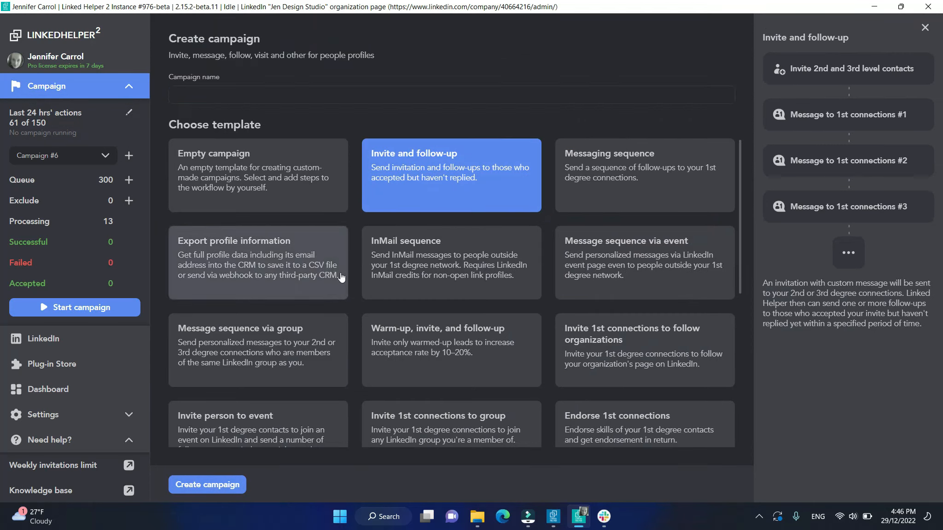
click(257, 263)
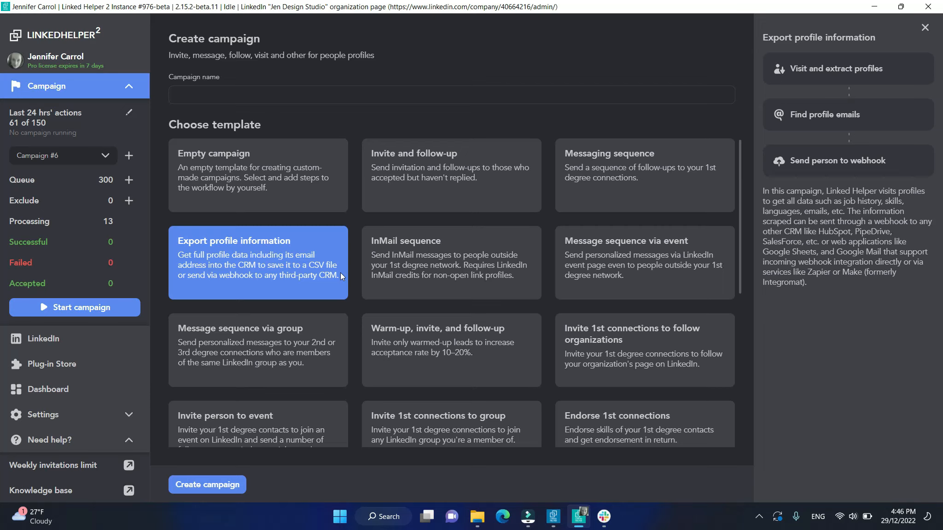
click(451, 350)
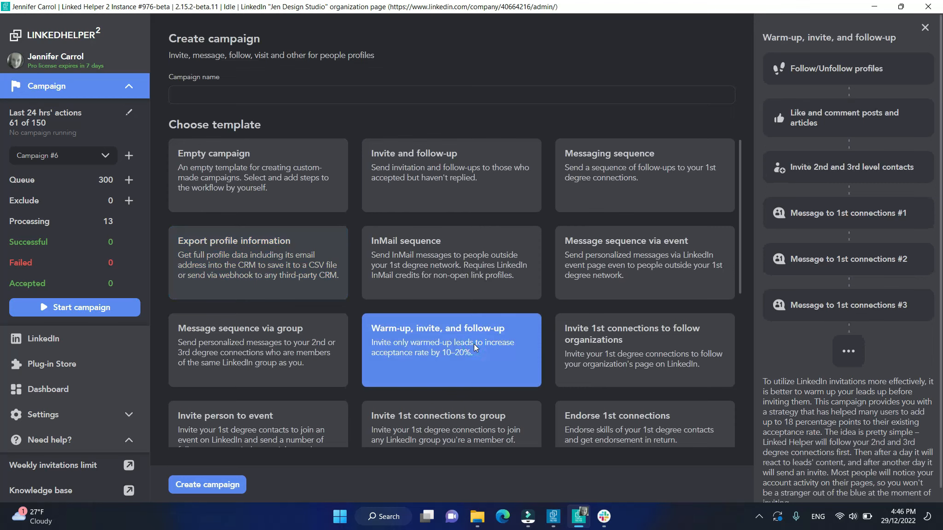
mouse_move(485, 210)
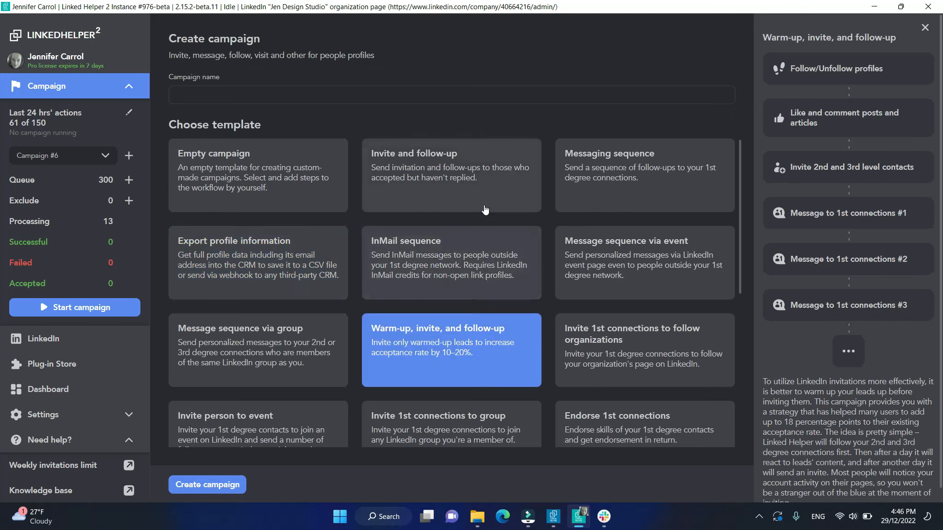
click(450, 175)
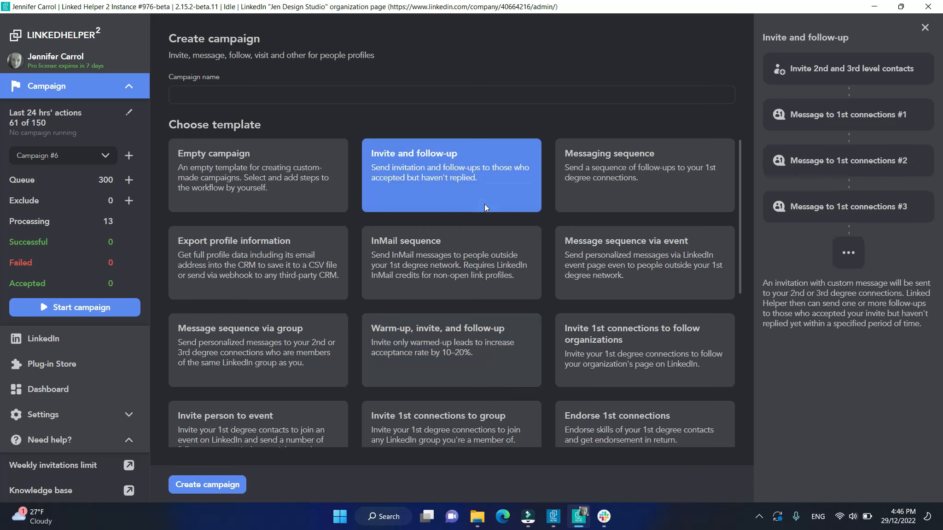
Create Campaign #8 with the default invite message and invitation auto-cancelling disabled
click(206, 485)
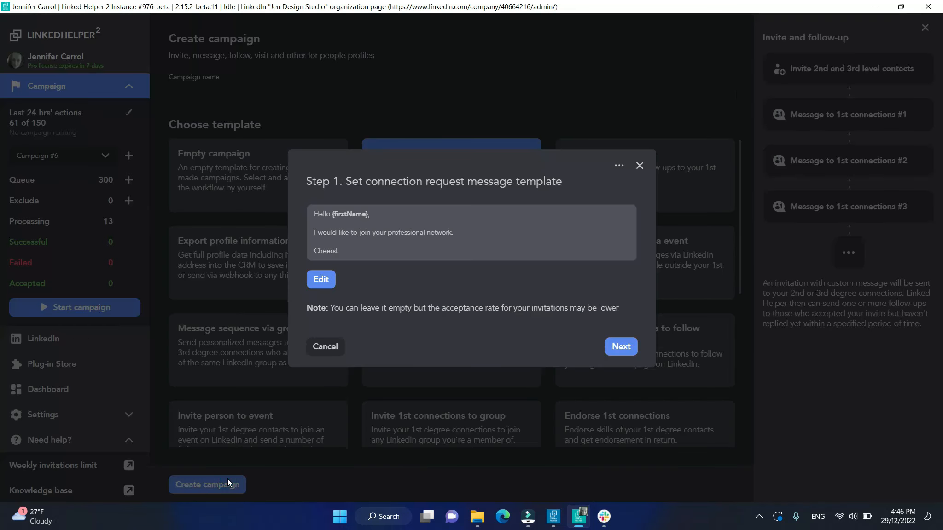
click(620, 346)
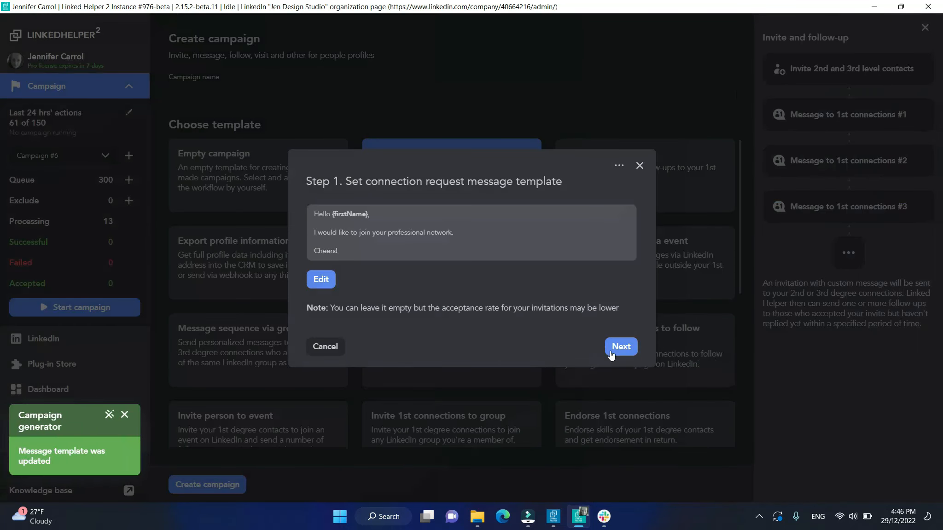
click(620, 346)
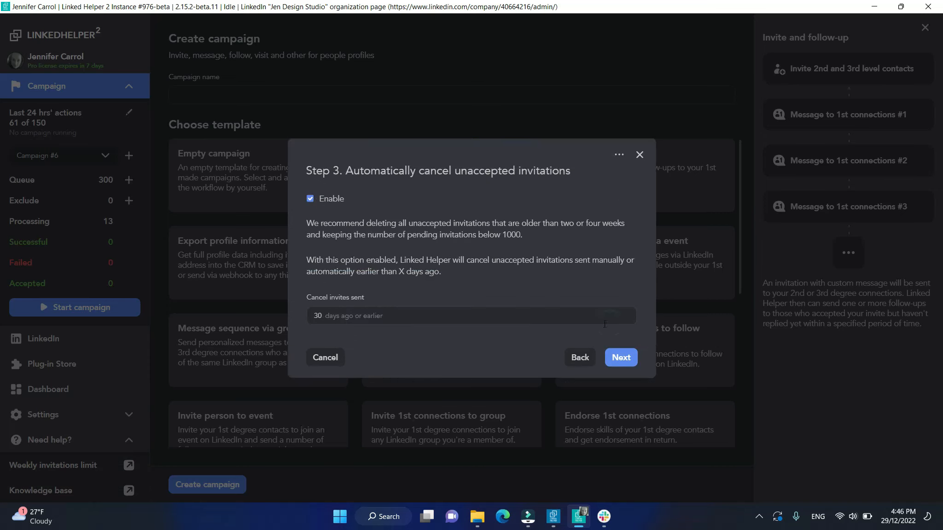
click(311, 199)
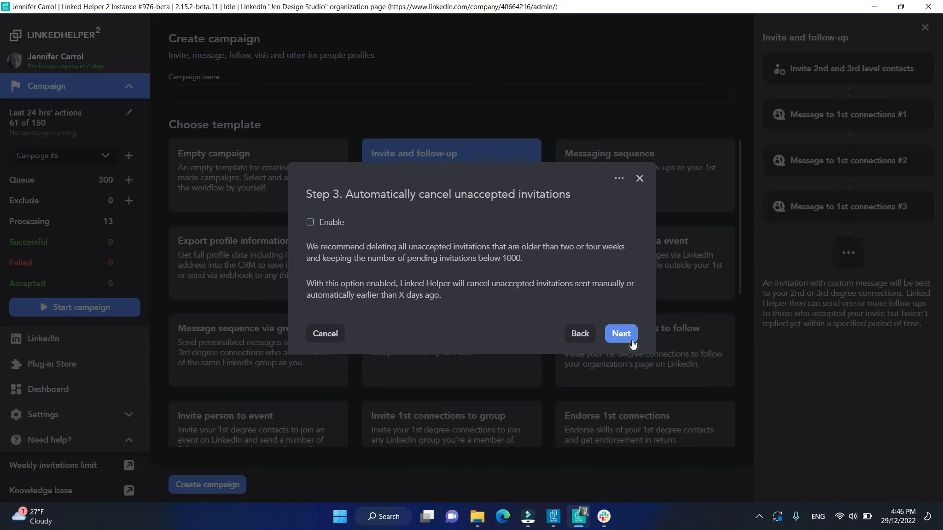
click(620, 334)
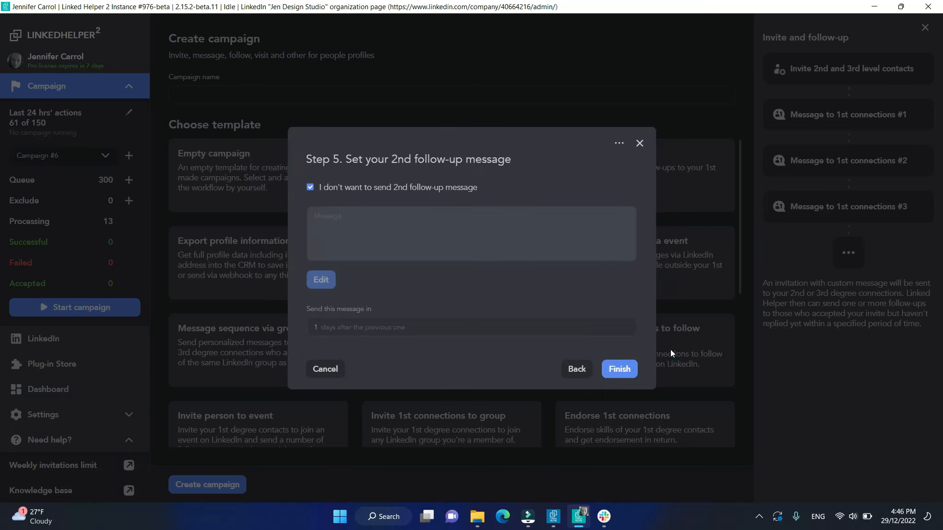
click(618, 368)
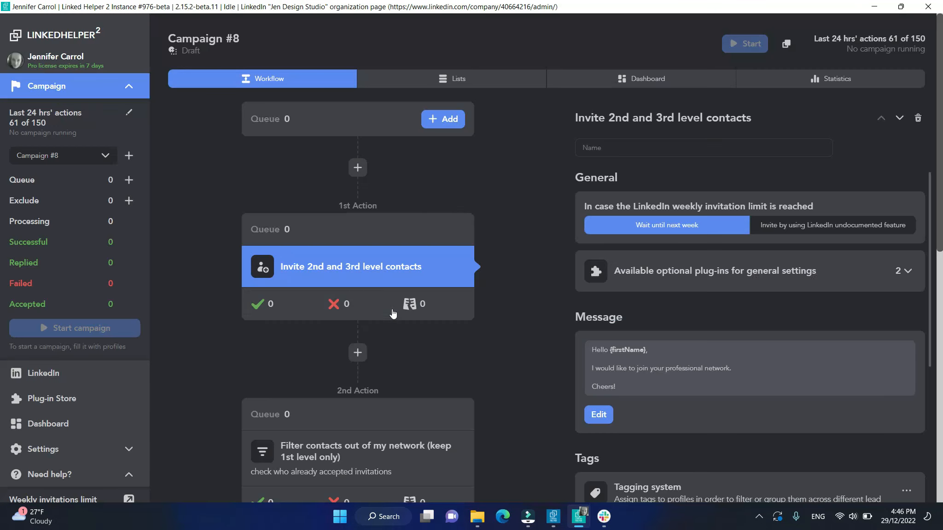